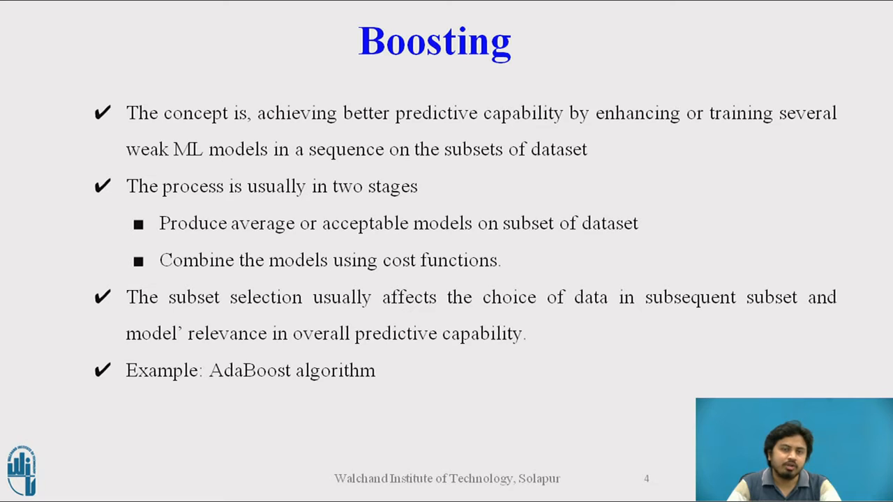
- Leave the Boosting slide and switch over to the Weka GUI Chooser
{"action": "key", "text": "alt+tab"}
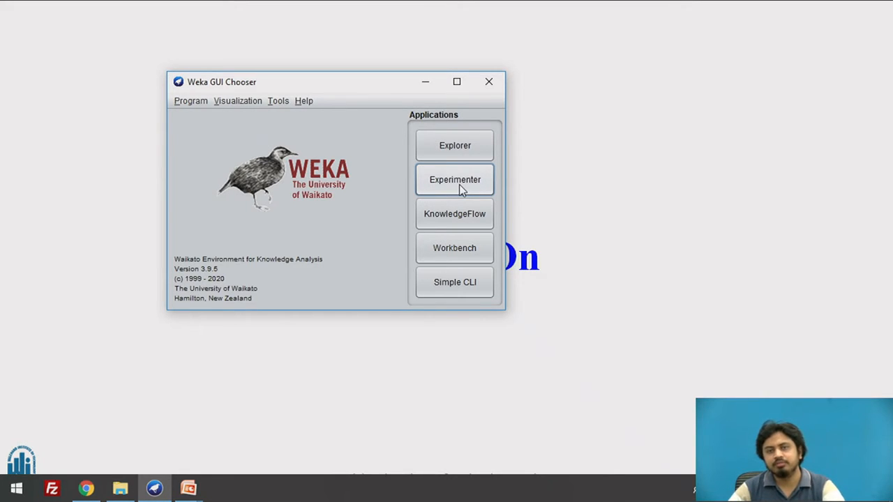
{"action": "mouse_move", "coordinate": [455, 182]}
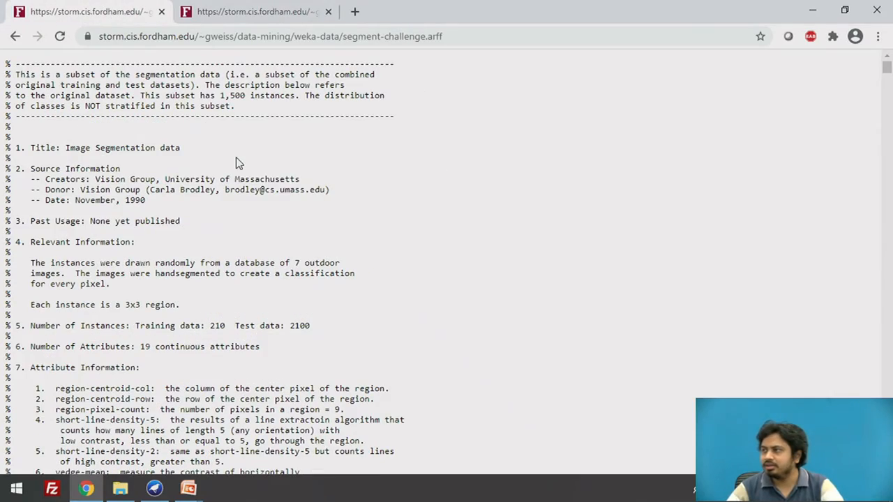
- Scroll through segment-challenge.arff, reviewing its attributes, seven class labels and data rows
{"action": "scroll", "scroll_direction": "down", "scroll_amount": 3}
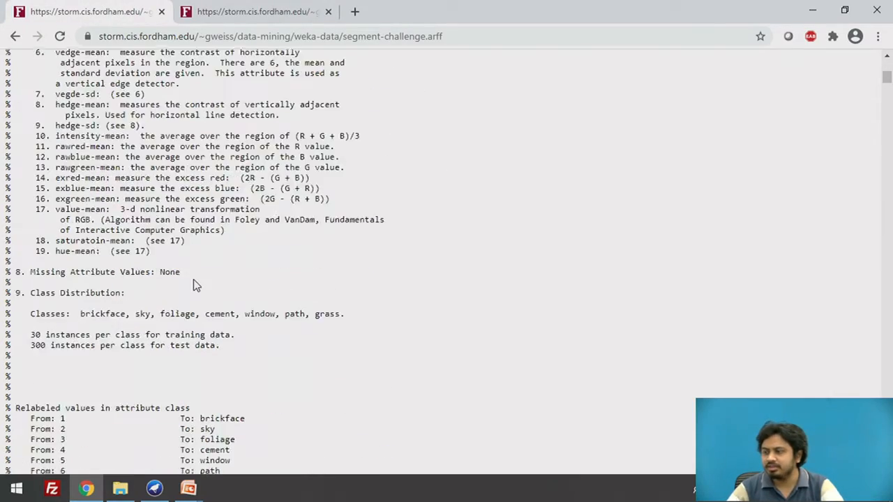
{"action": "scroll", "scroll_direction": "down", "scroll_amount": 3}
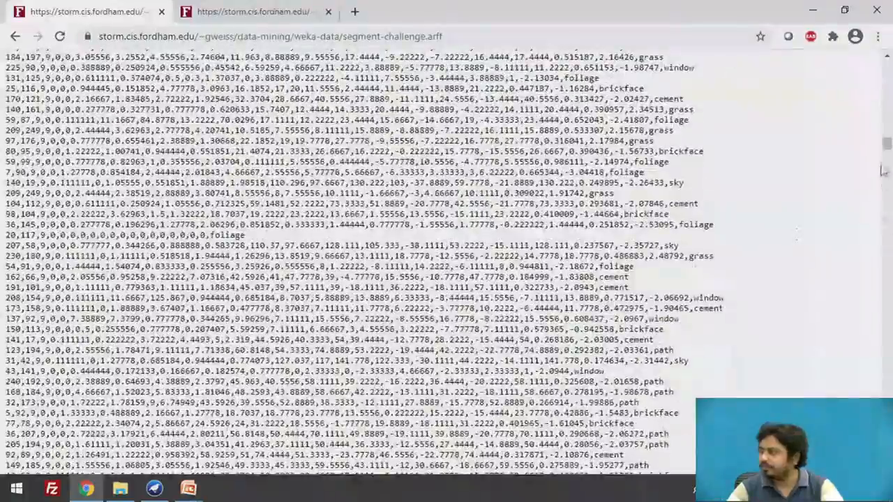
{"action": "scroll", "scroll_direction": "down", "scroll_amount": 3}
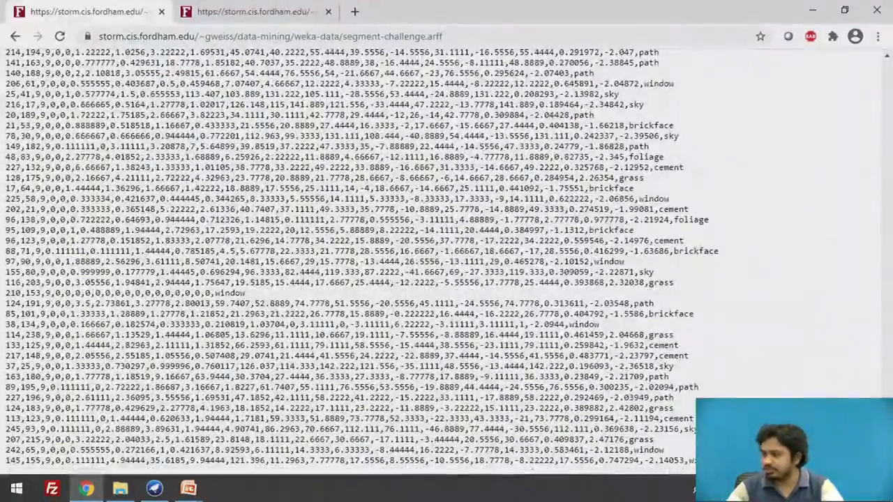
{"action": "scroll", "scroll_direction": "down", "scroll_amount": 3}
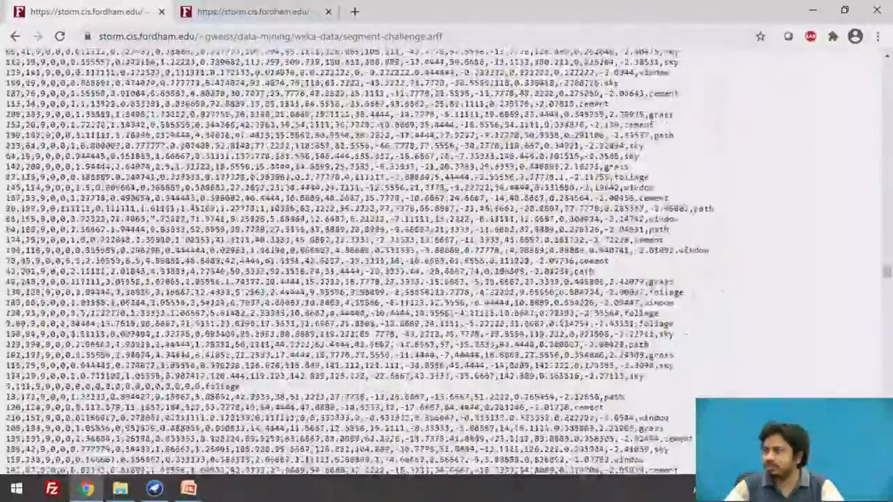
{"action": "scroll", "scroll_direction": "down", "scroll_amount": 3}
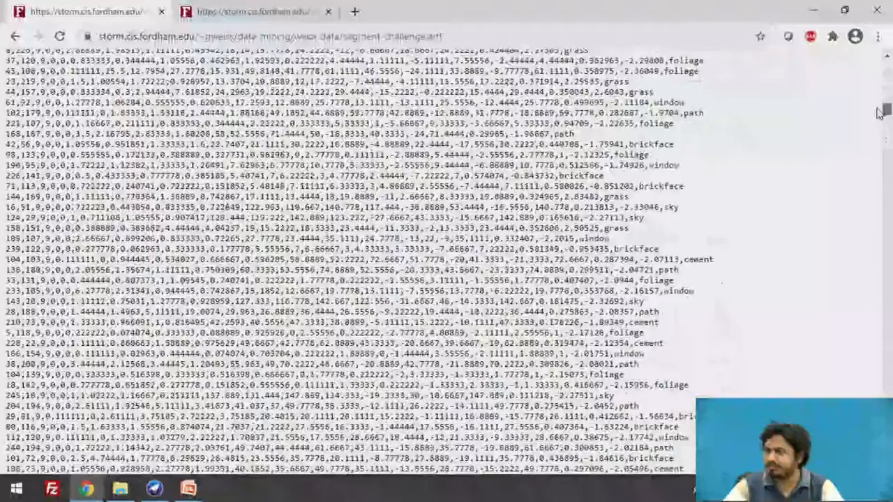
{"action": "scroll", "scroll_direction": "down", "scroll_amount": 3}
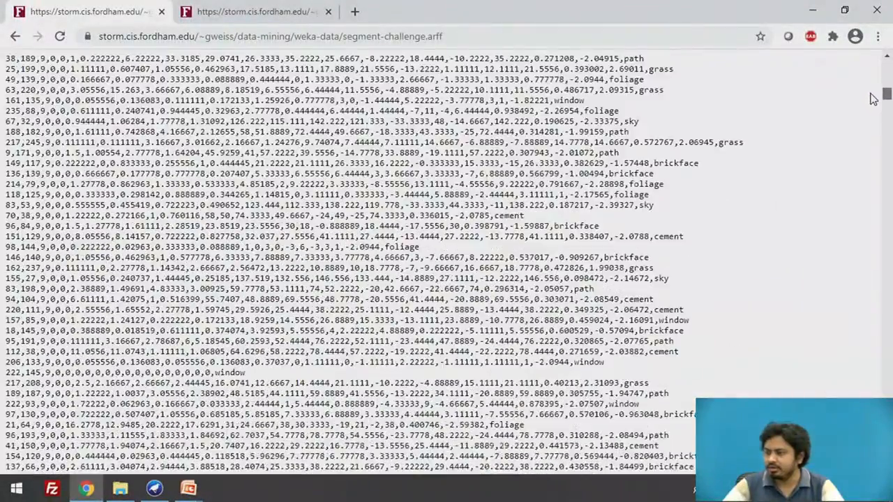
{"action": "scroll", "scroll_direction": "up", "scroll_amount": 3}
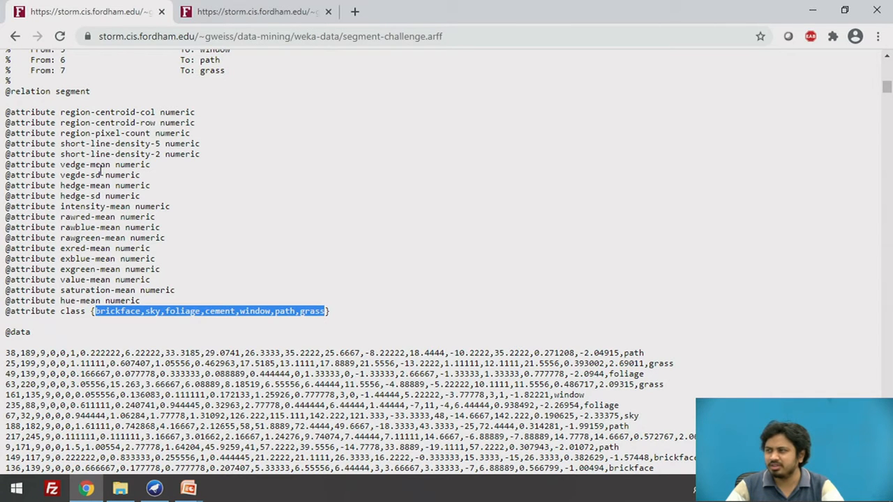
- Open the ionosphere.arff tab and highlight its class values {b, g}
{"action": "left_click", "coordinate": [254, 11]}
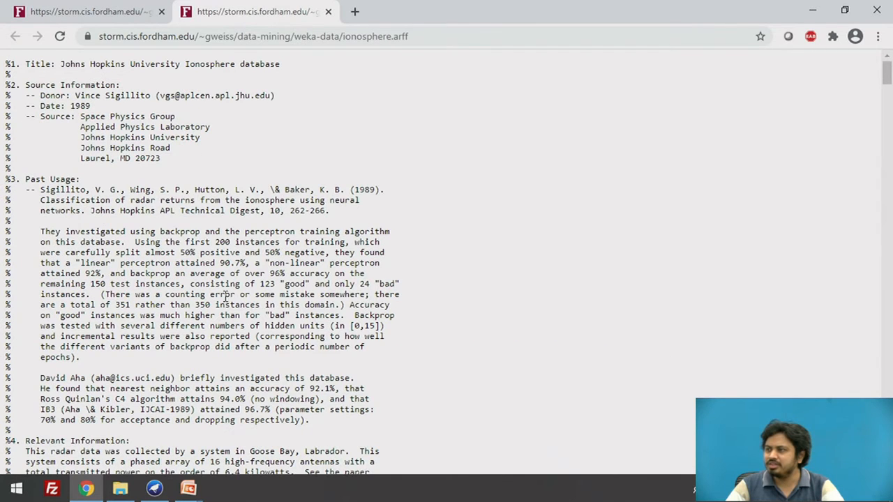
{"action": "scroll", "scroll_direction": "down", "scroll_amount": 3}
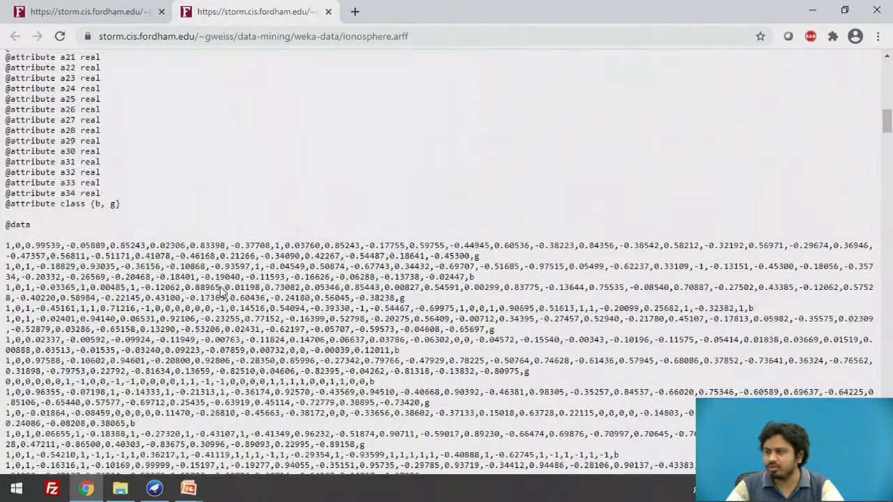
{"action": "double_click", "coordinate": [97, 203]}
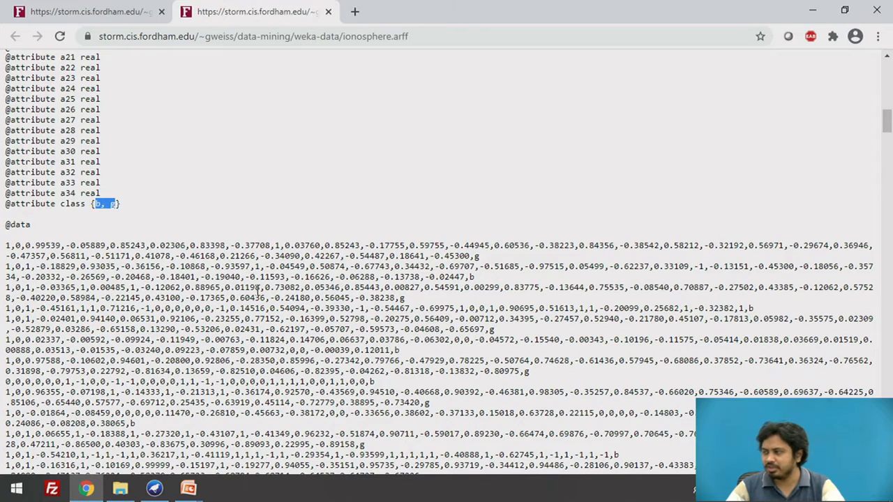
{"action": "mouse_move", "coordinate": [497, 352]}
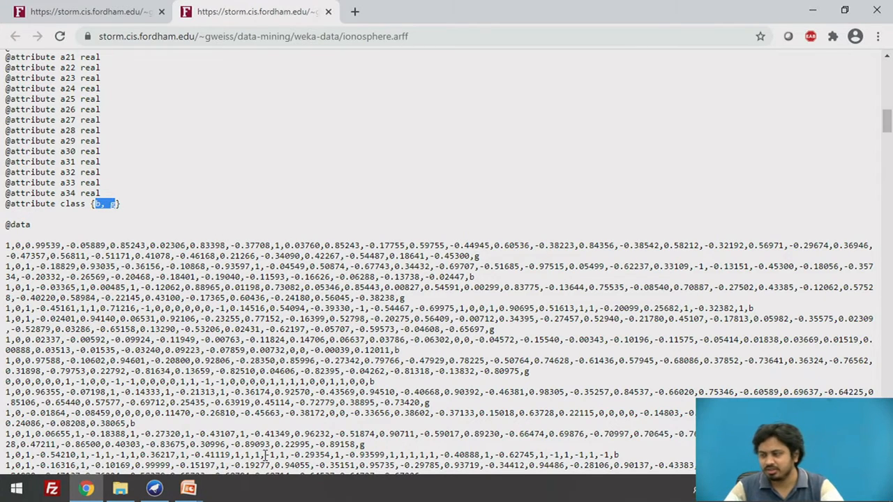
- Bring the Weka GUI Chooser forward and launch the Experimenter
{"action": "left_click", "coordinate": [154, 488]}
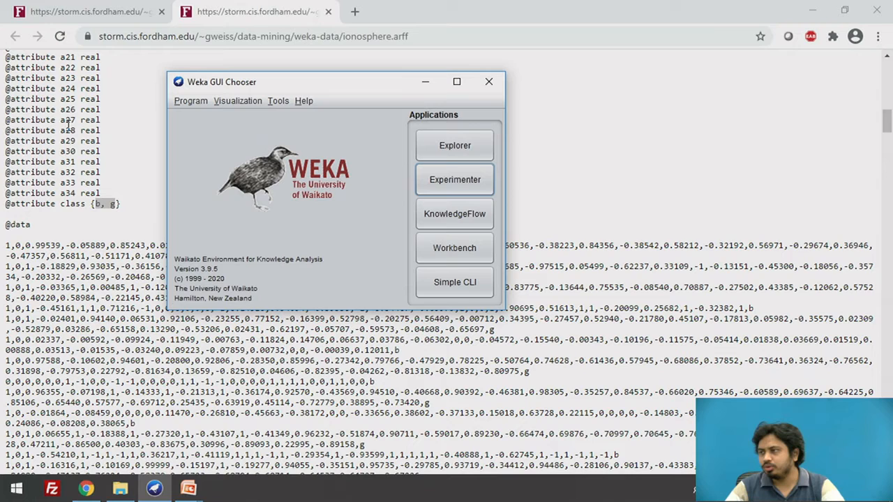
{"action": "key", "text": "alt+tab"}
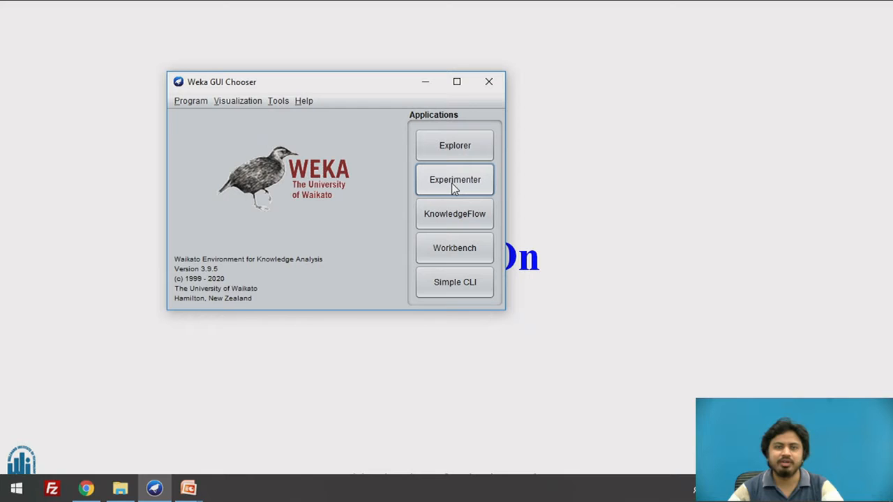
{"action": "mouse_move", "coordinate": [433, 179]}
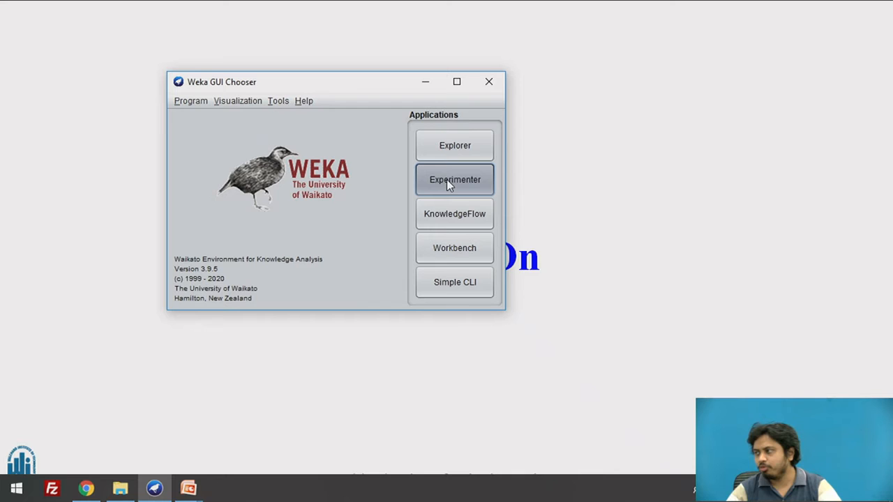
{"action": "left_click", "coordinate": [454, 180]}
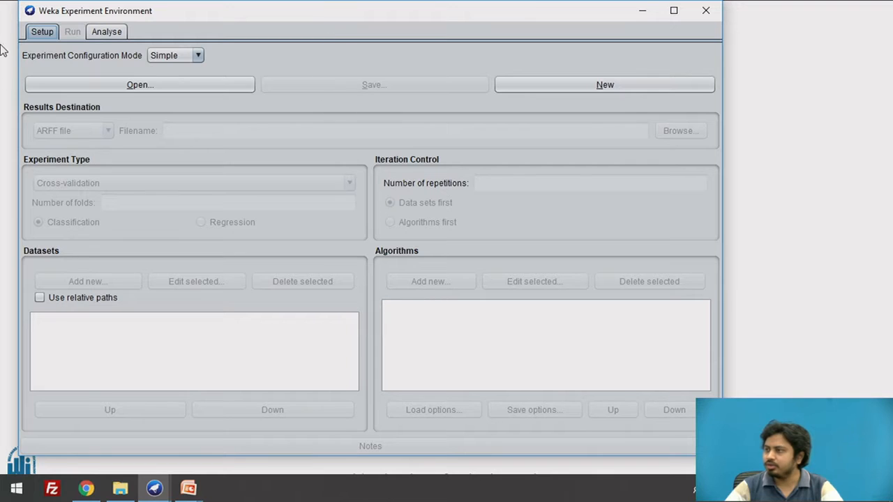
- Start a new experiment and add segment-challenge.arff from the data folder
{"action": "left_click", "coordinate": [604, 84]}
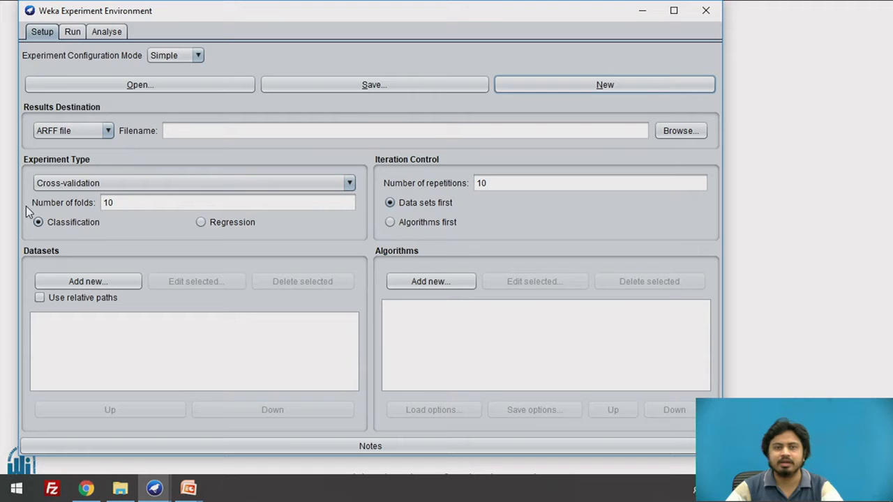
{"action": "left_click", "coordinate": [88, 281]}
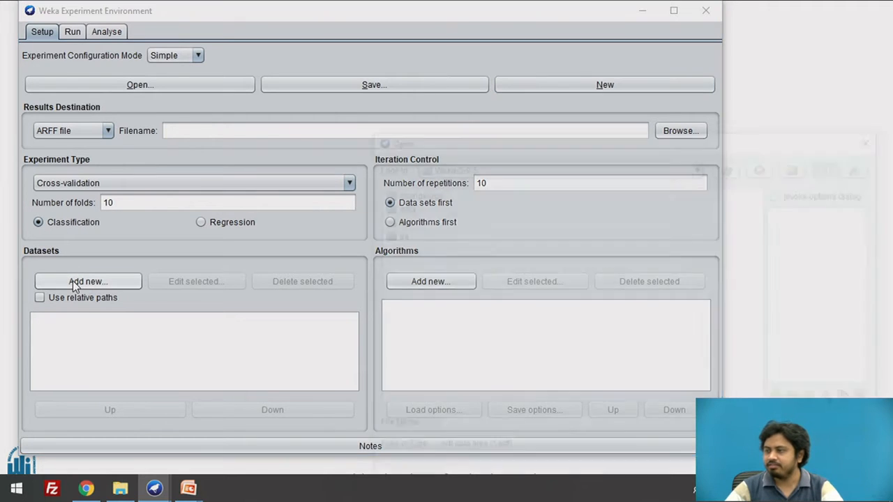
{"action": "left_click", "coordinate": [88, 281]}
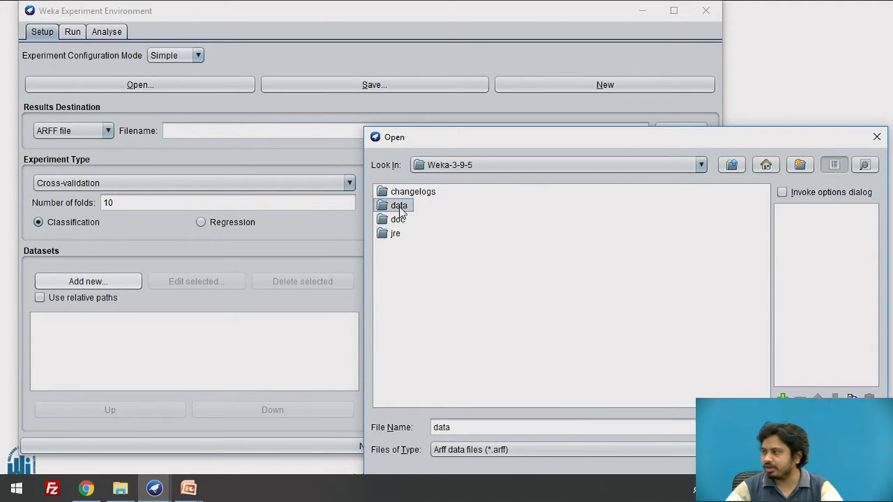
{"action": "double_click", "coordinate": [399, 205]}
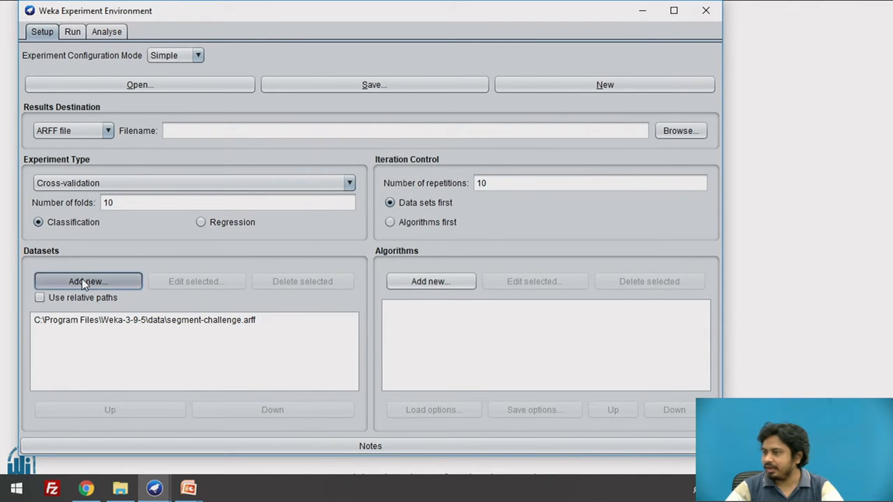
- Add ionosphere.arff as the experiment's second dataset
{"action": "left_click", "coordinate": [88, 281]}
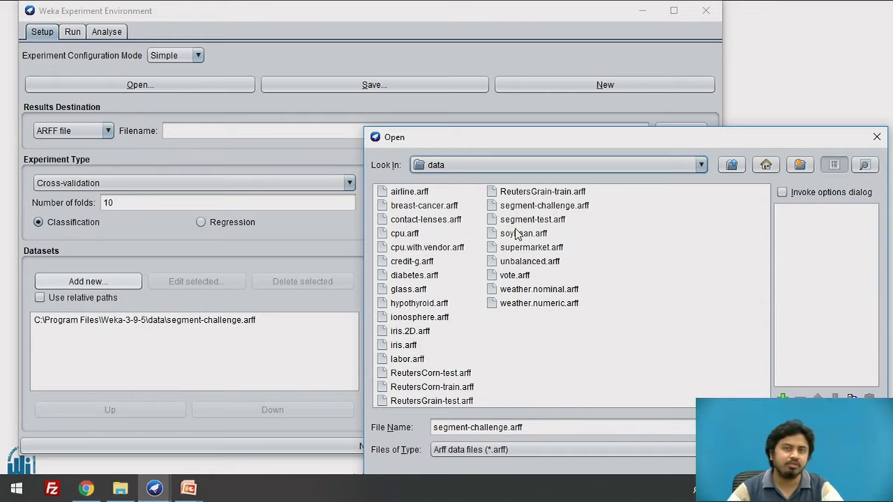
{"action": "mouse_move", "coordinate": [537, 254]}
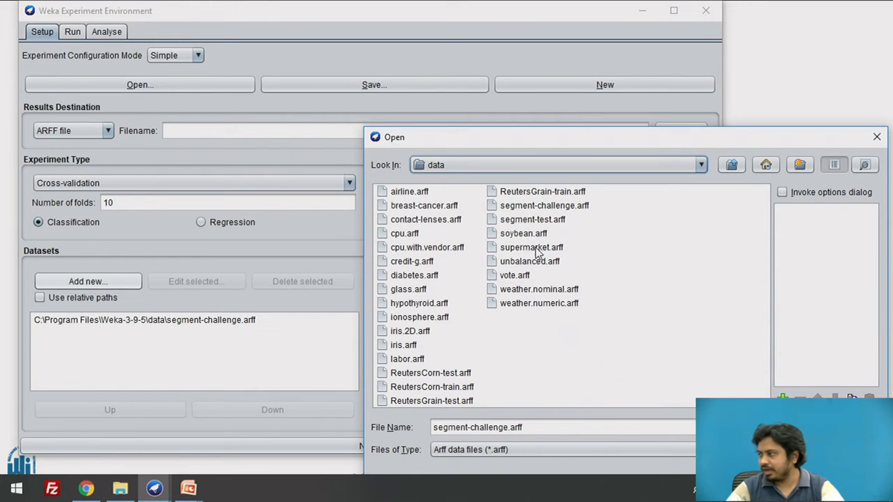
{"action": "left_click", "coordinate": [419, 317]}
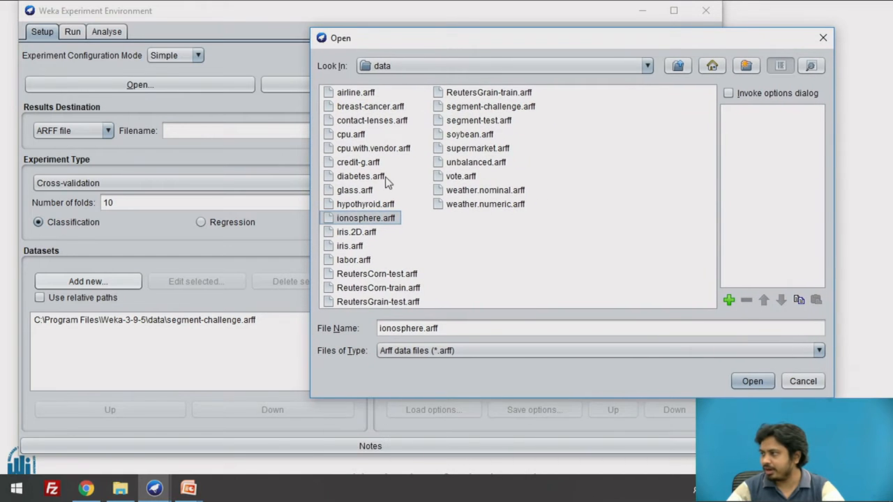
{"action": "left_click", "coordinate": [751, 381]}
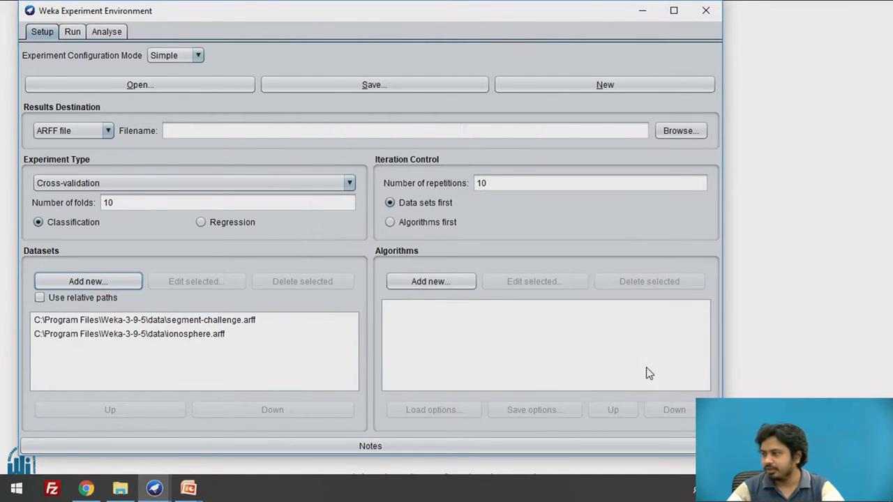
{"action": "mouse_move", "coordinate": [690, 359]}
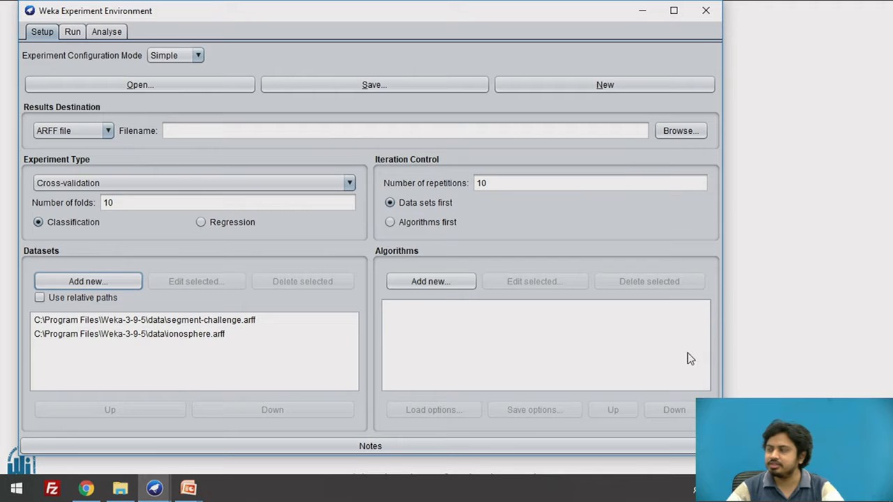
- Set iteration control to Algorithms first, leaving repetitions at 10
{"action": "left_click", "coordinate": [390, 222]}
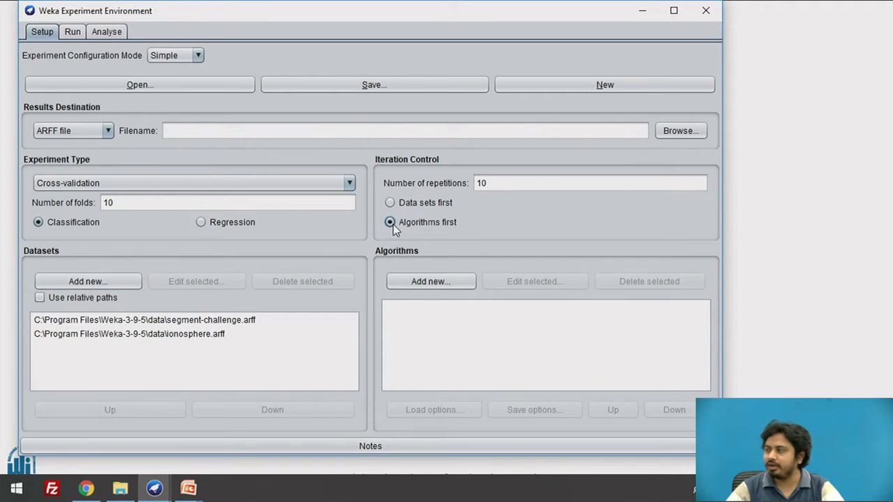
{"action": "mouse_move", "coordinate": [491, 214]}
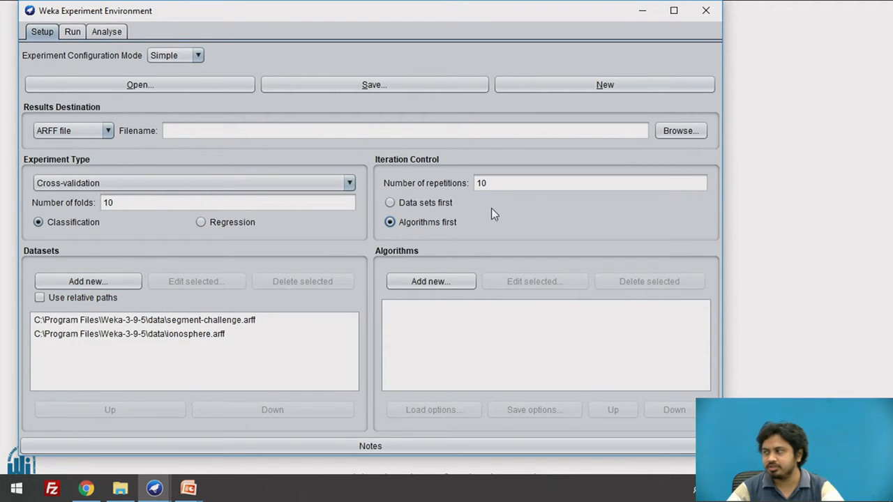
{"action": "left_click", "coordinate": [589, 183]}
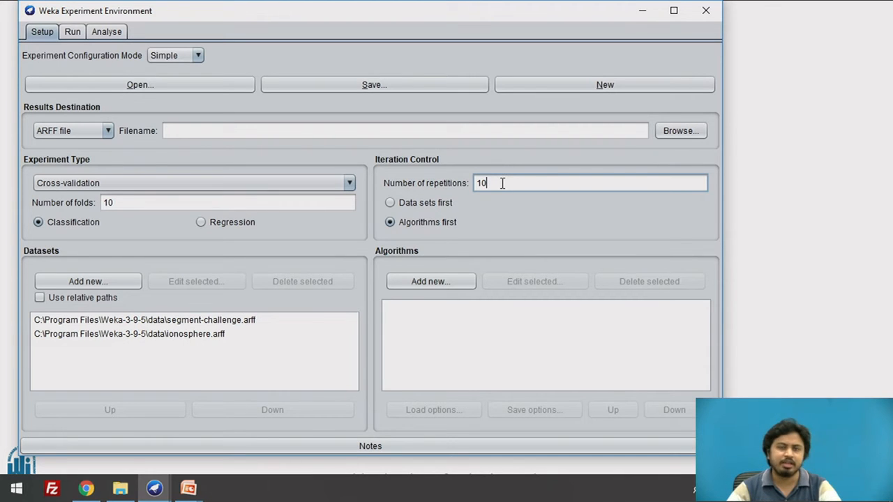
{"action": "mouse_move", "coordinate": [430, 281]}
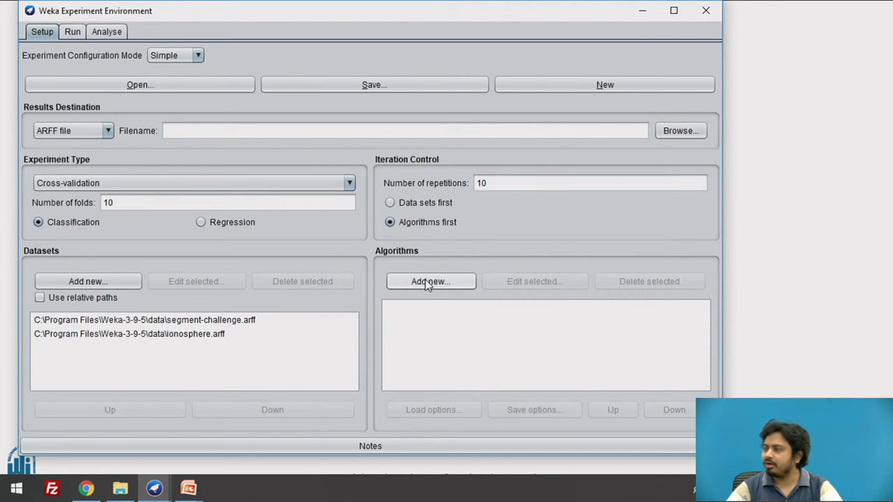
- Pick REPTree from the trees category, review its info, and add it as the first algorithm
{"action": "left_click", "coordinate": [430, 281]}
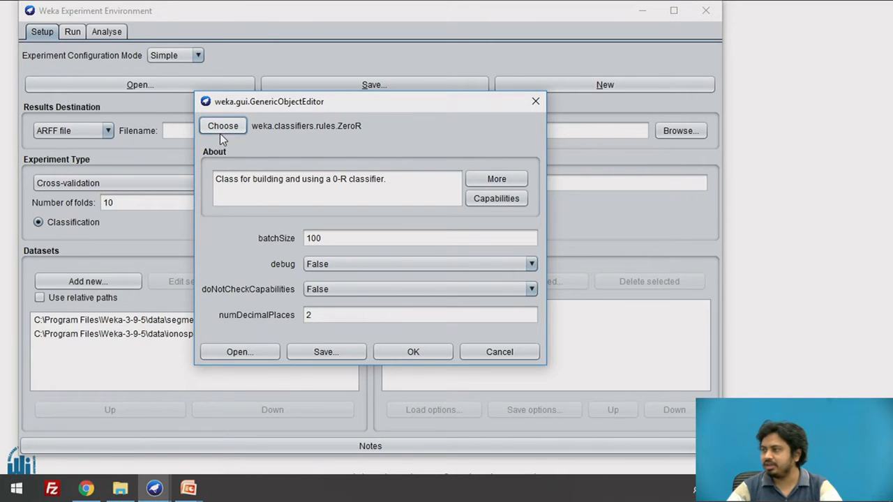
{"action": "left_click", "coordinate": [223, 126]}
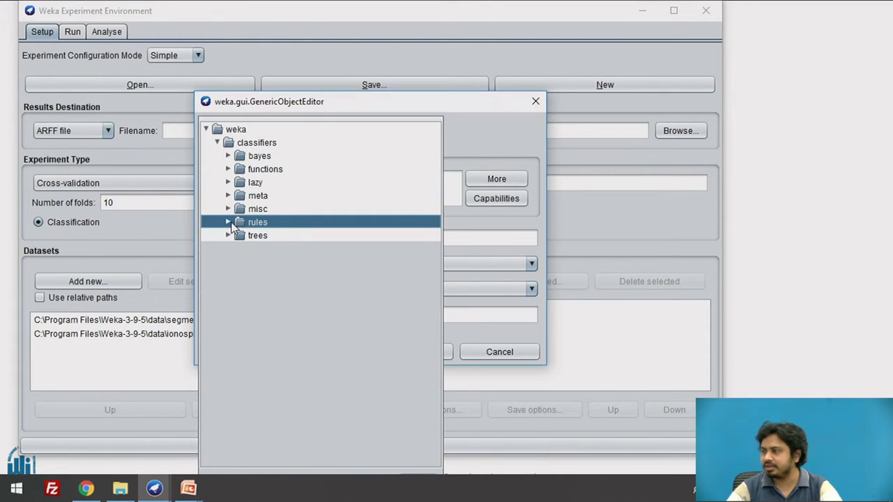
{"action": "left_click", "coordinate": [229, 235]}
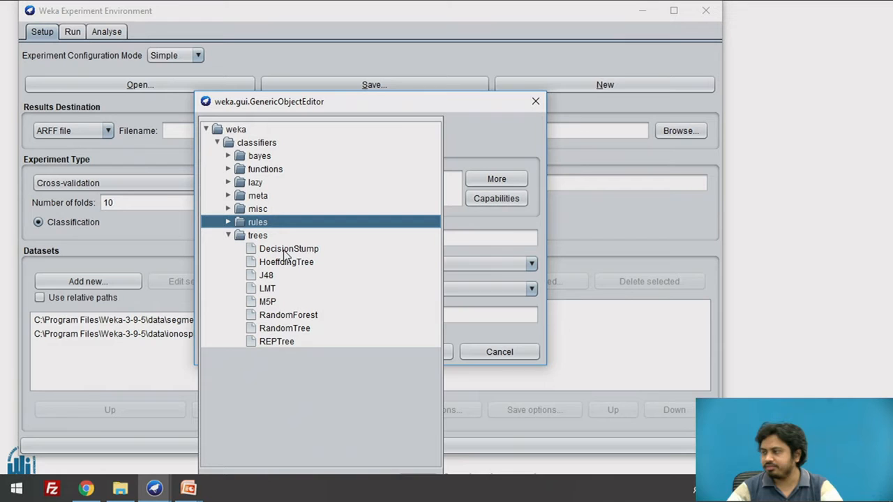
{"action": "mouse_move", "coordinate": [233, 258]}
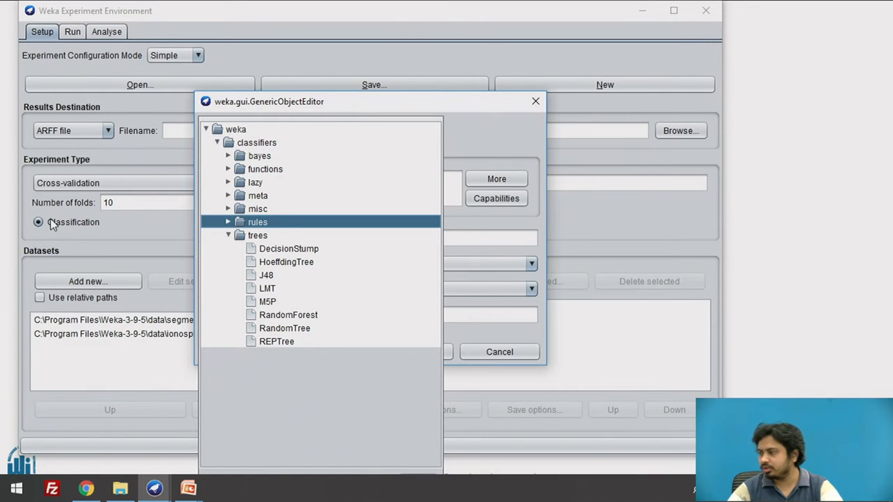
{"action": "mouse_move", "coordinate": [275, 348]}
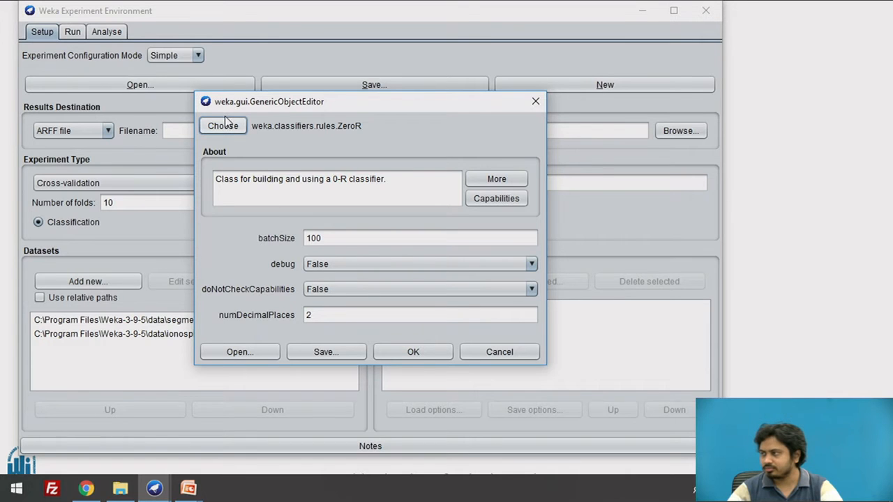
{"action": "left_click", "coordinate": [222, 125]}
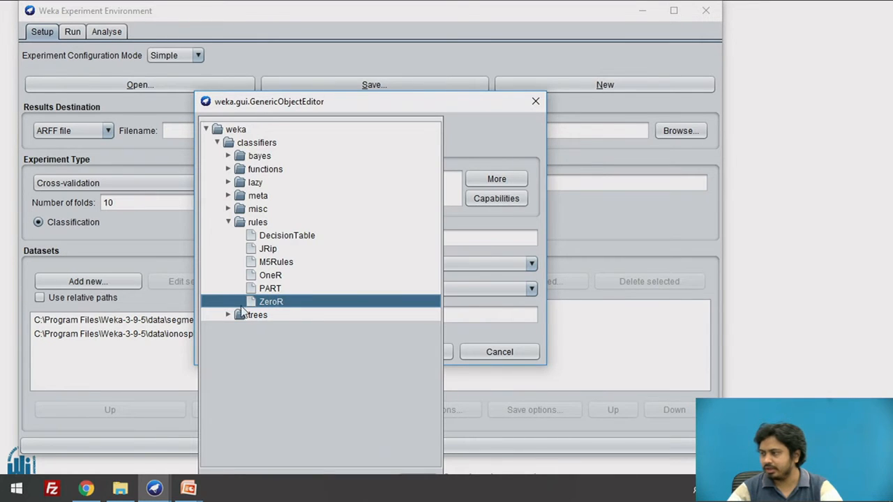
{"action": "left_click", "coordinate": [228, 315]}
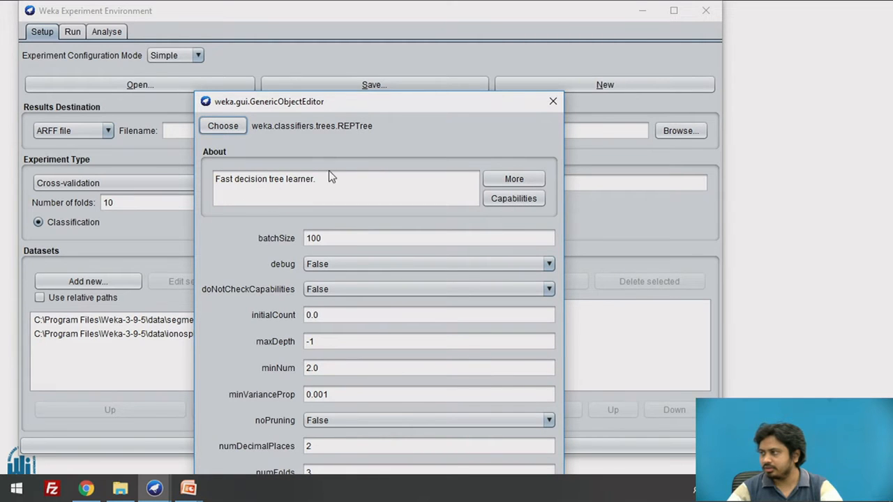
{"action": "mouse_move", "coordinate": [368, 116]}
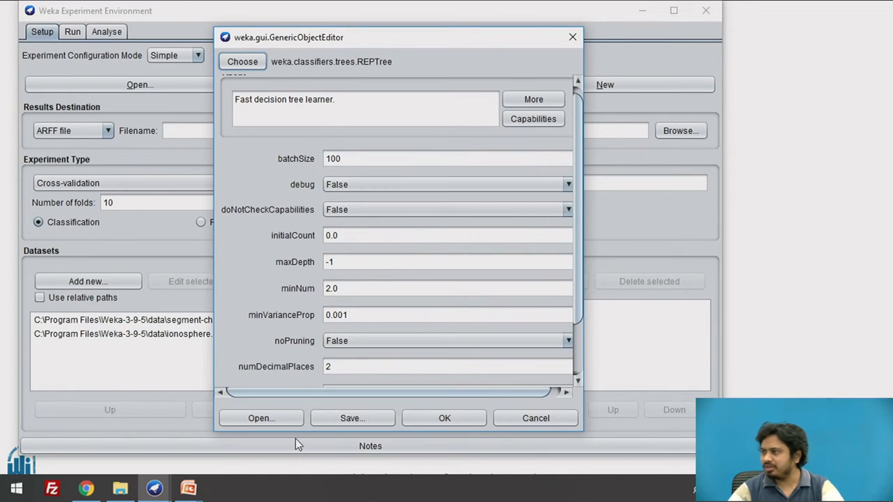
{"action": "scroll", "scroll_direction": "up", "scroll_amount": 3}
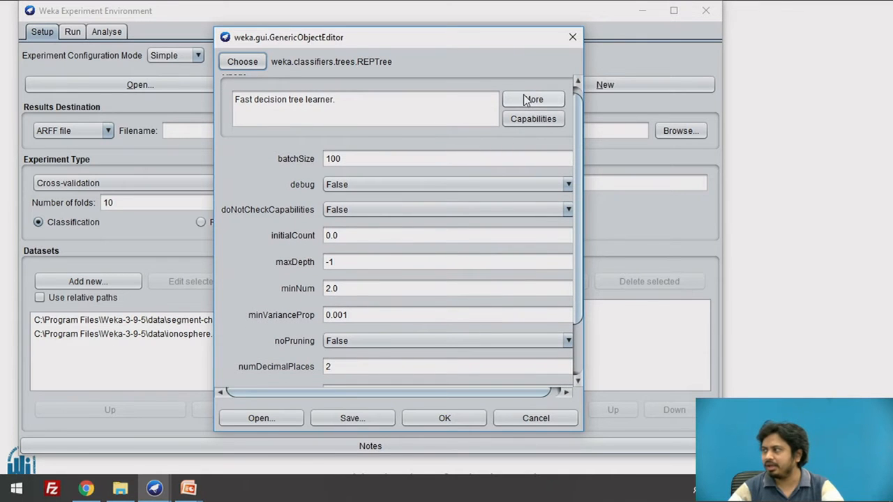
{"action": "left_click", "coordinate": [532, 99]}
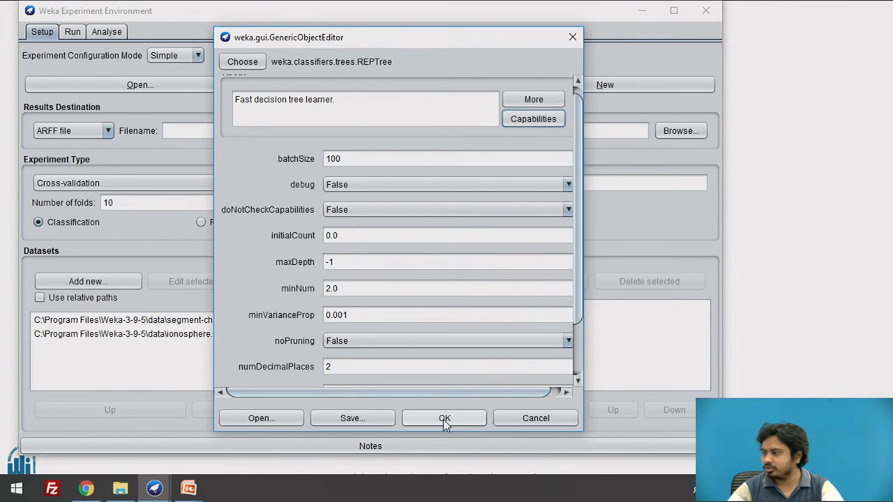
{"action": "left_click", "coordinate": [445, 417]}
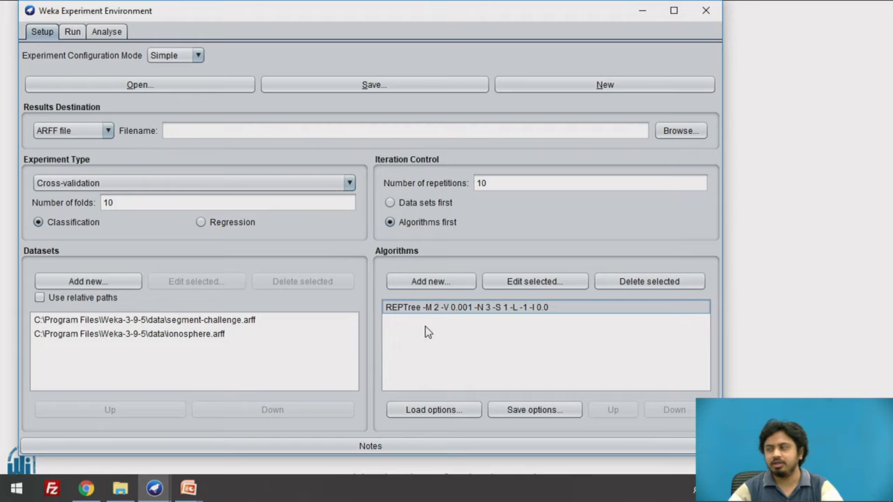
{"action": "mouse_move", "coordinate": [396, 334]}
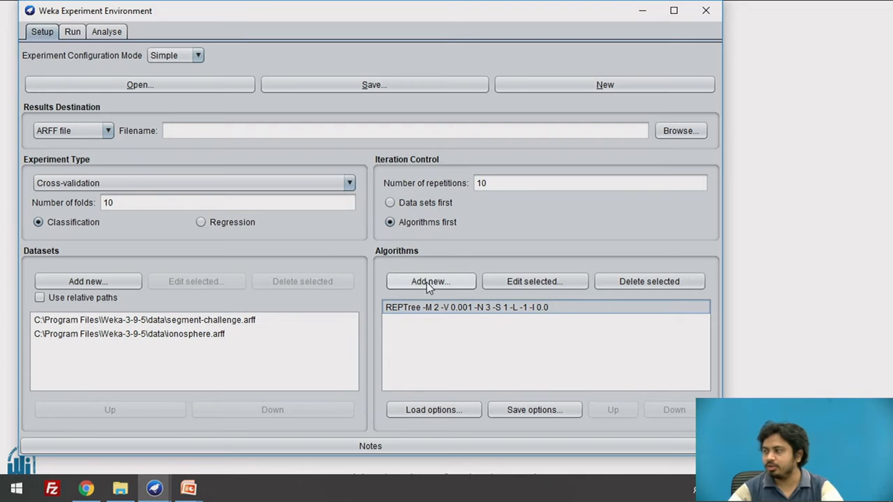
- Begin a second algorithm entry, collapsing trees and expanding the meta classifiers
{"action": "double_click", "coordinate": [466, 307]}
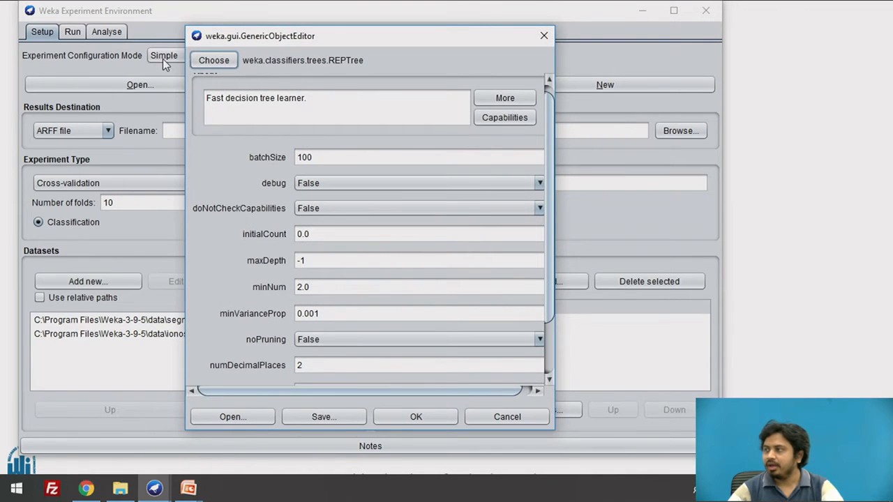
{"action": "left_click", "coordinate": [213, 60]}
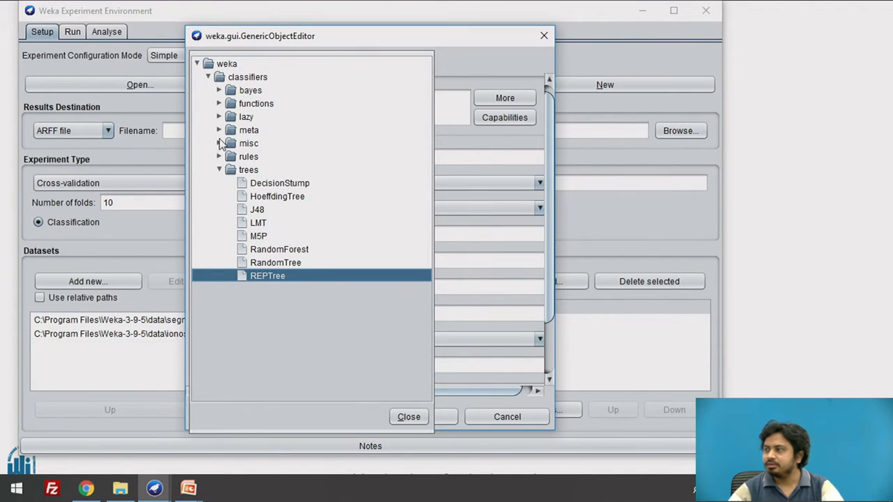
{"action": "left_click", "coordinate": [219, 169]}
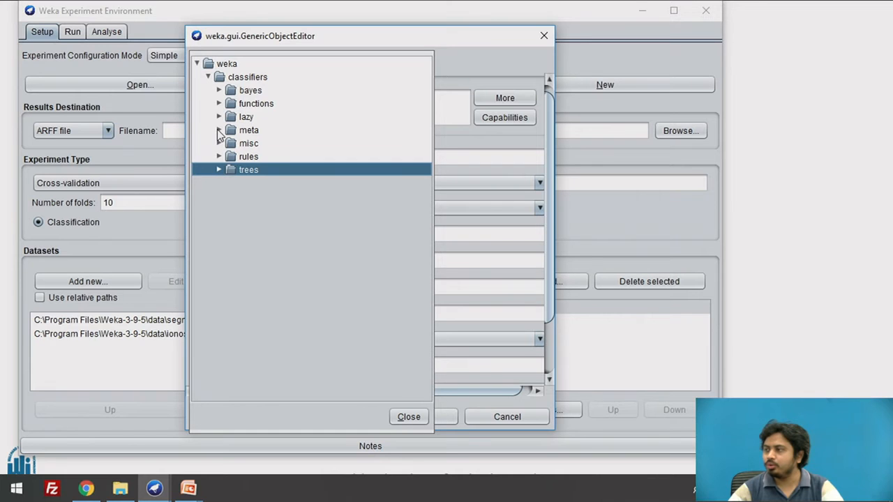
{"action": "left_click", "coordinate": [219, 129]}
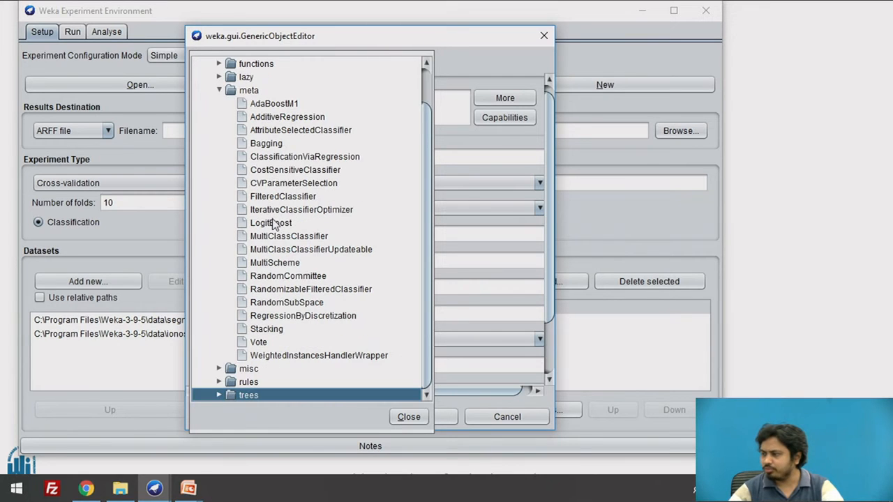
{"action": "mouse_move", "coordinate": [262, 288]}
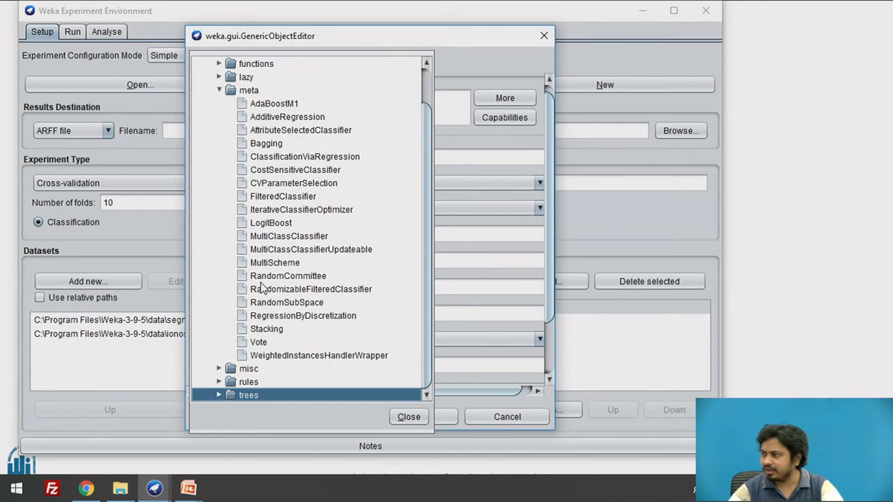
{"action": "mouse_move", "coordinate": [279, 261]}
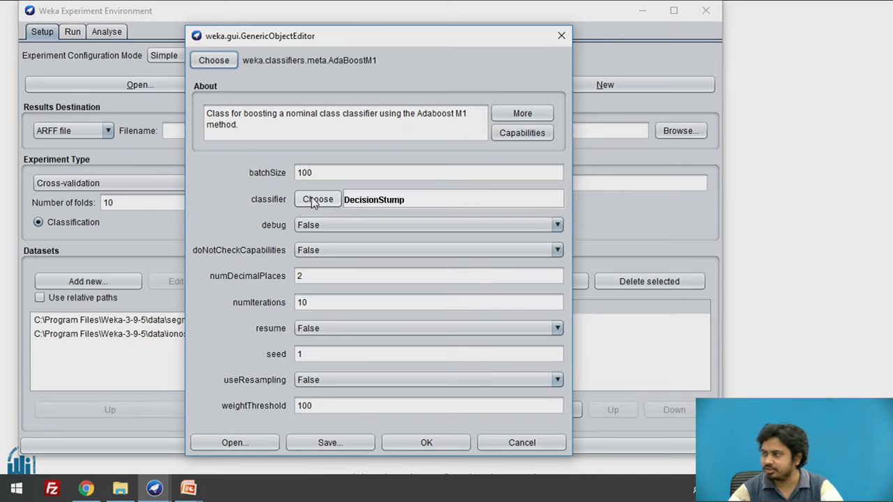
- Set AdaBoostM1's base classifier to REPTree, review its info, and confirm it
{"action": "left_click", "coordinate": [318, 199]}
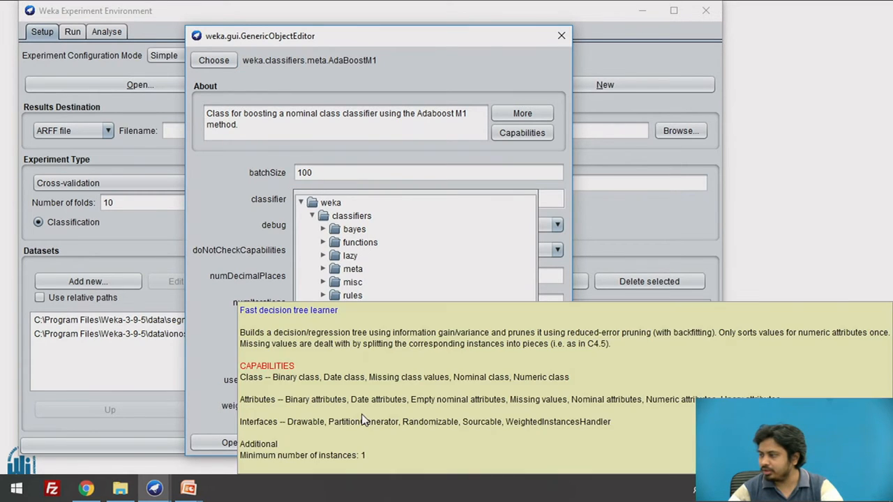
{"action": "mouse_move", "coordinate": [478, 339]}
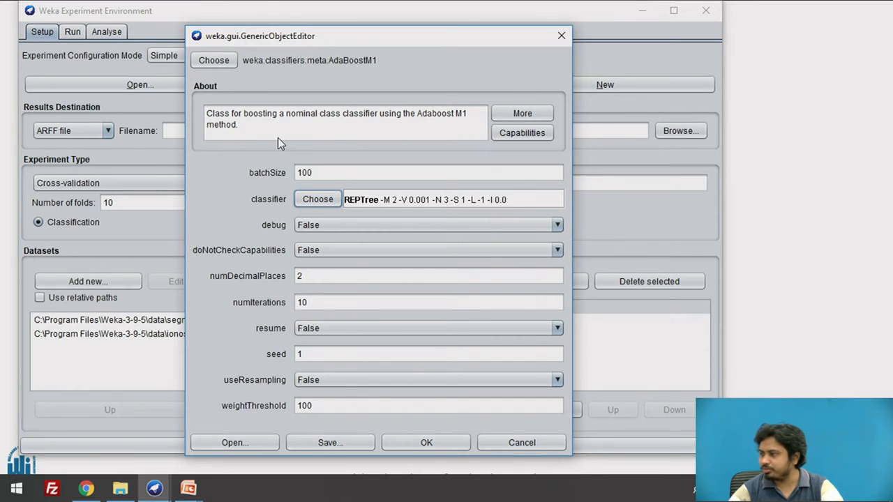
{"action": "mouse_move", "coordinate": [464, 148]}
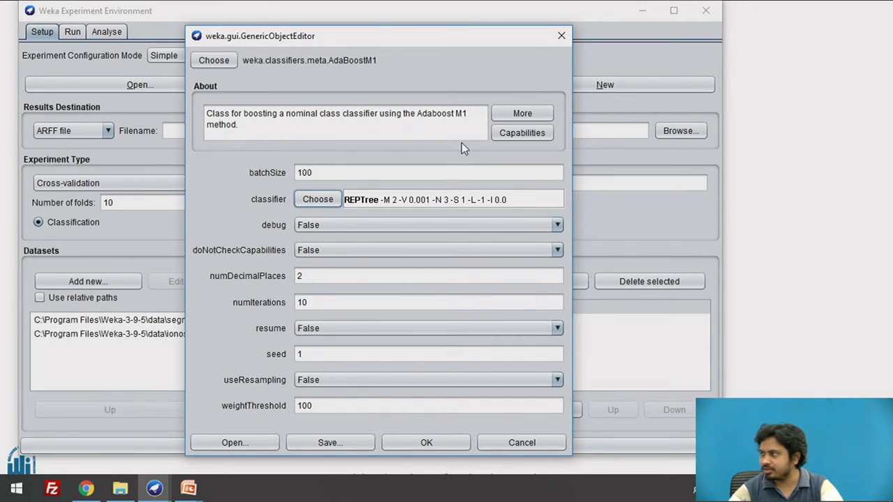
{"action": "left_click", "coordinate": [522, 112]}
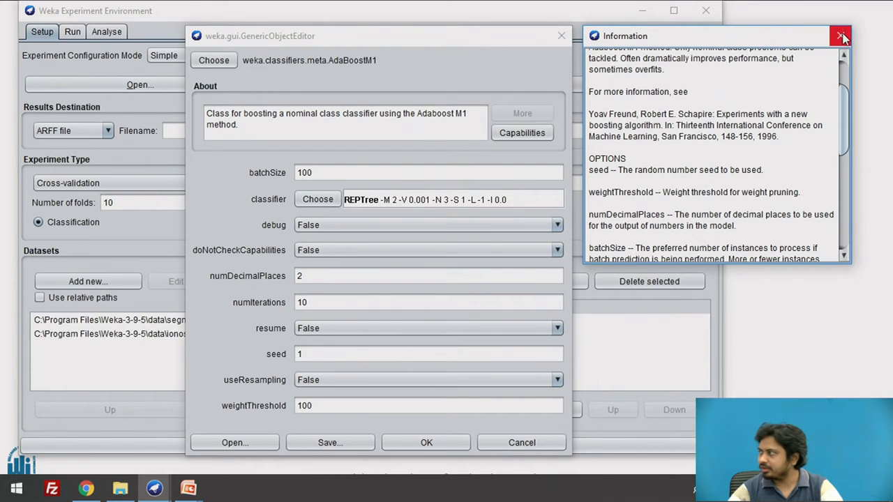
{"action": "left_click", "coordinate": [841, 36]}
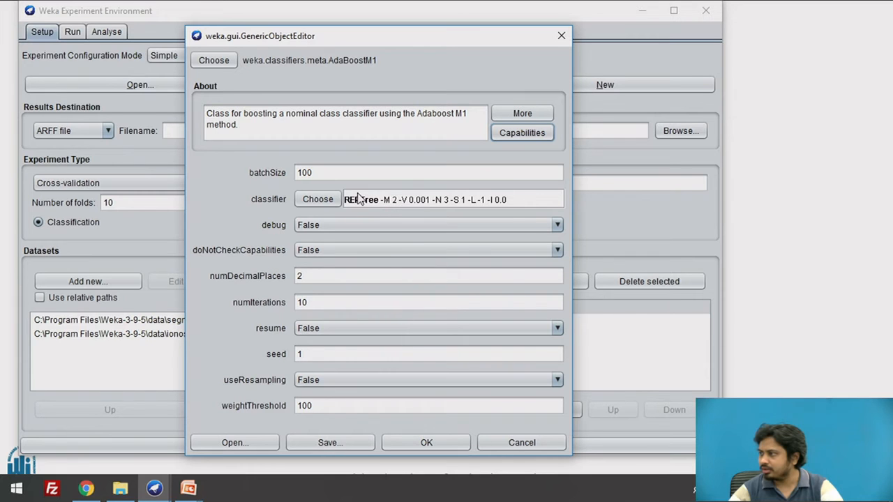
{"action": "mouse_move", "coordinate": [272, 82]}
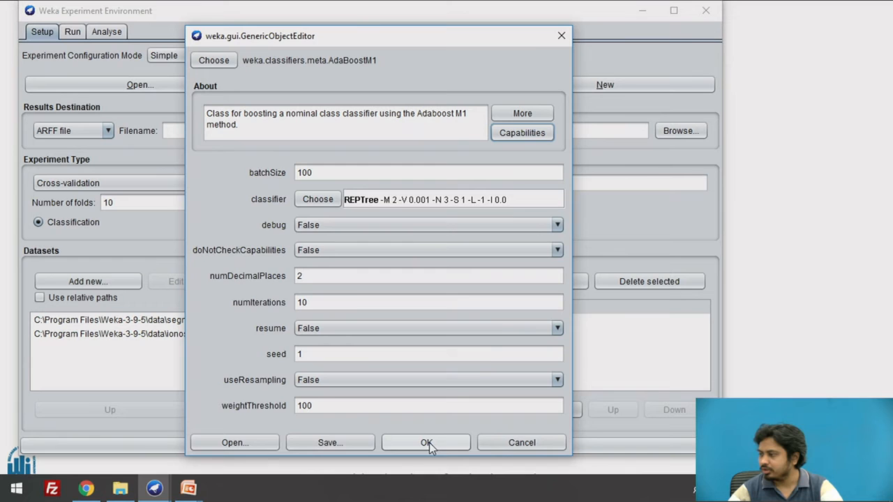
{"action": "left_click", "coordinate": [426, 442]}
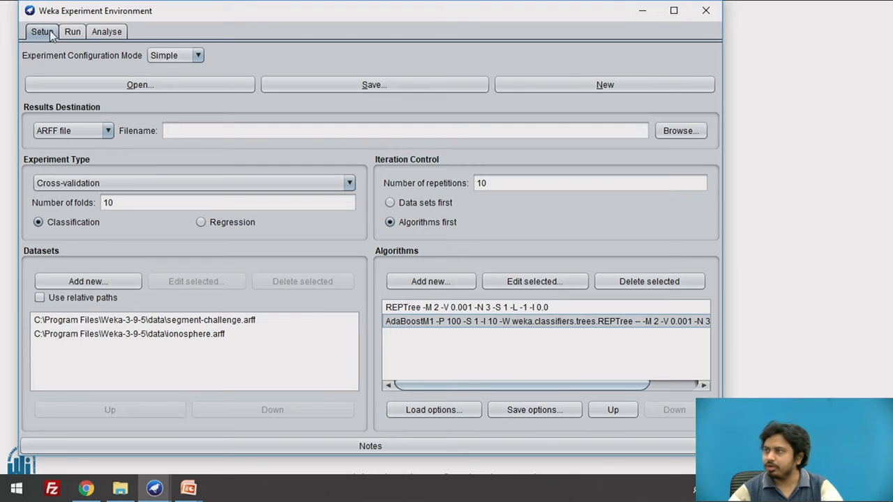
- Run the experiment through to 'There were 0 errors', then go to Analyse
{"action": "left_click", "coordinate": [71, 31]}
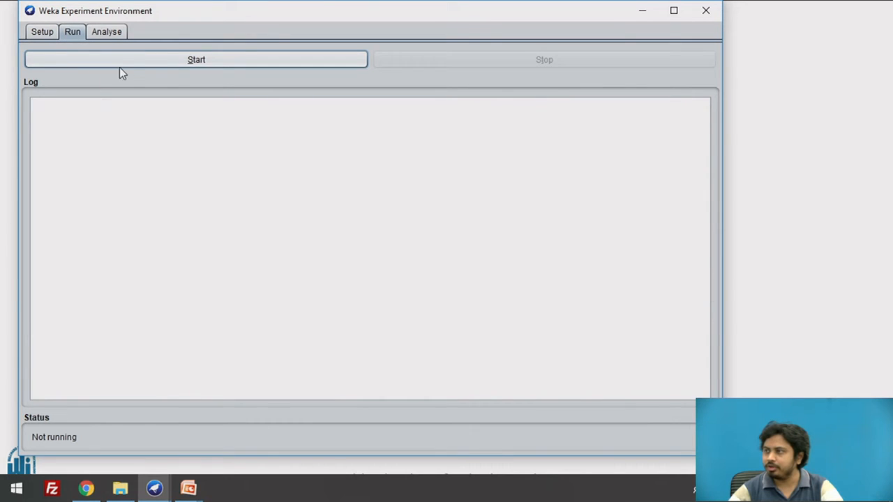
{"action": "left_click", "coordinate": [196, 59]}
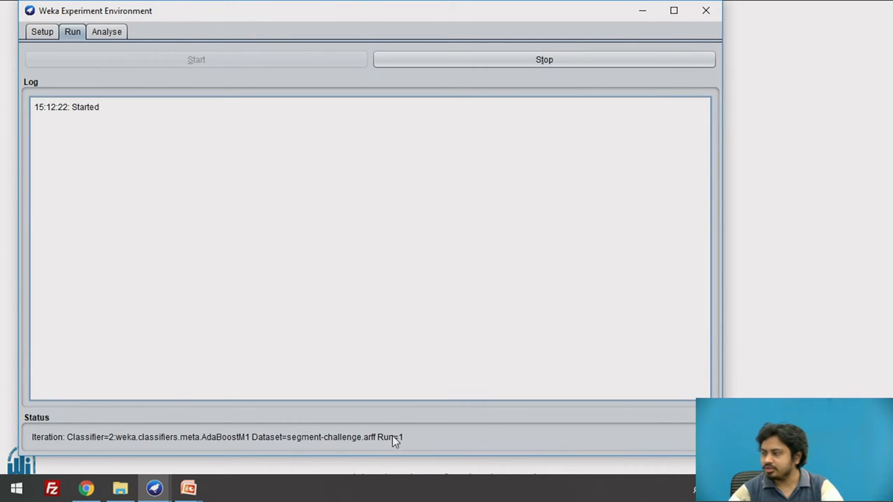
{"action": "mouse_move", "coordinate": [398, 437]}
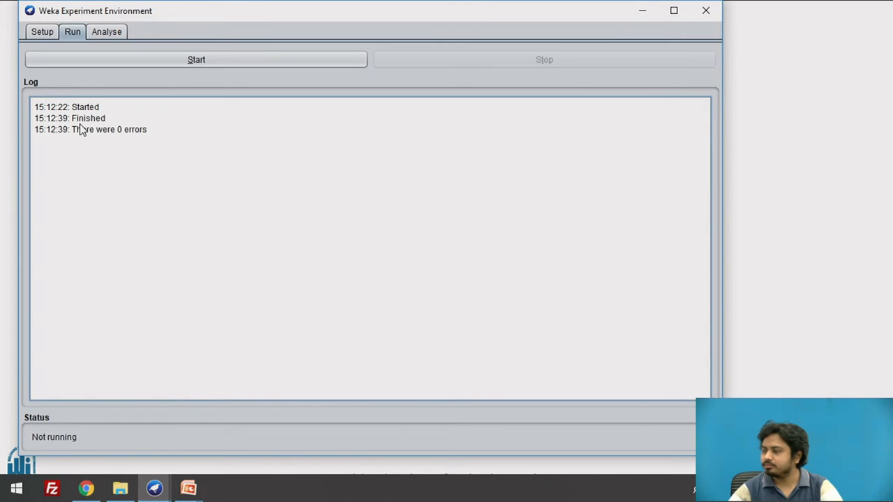
{"action": "mouse_move", "coordinate": [97, 137]}
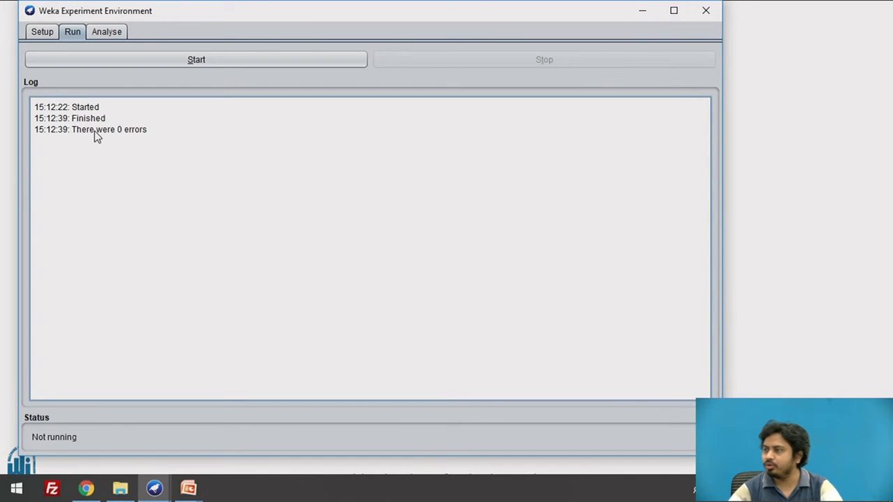
{"action": "left_click", "coordinate": [106, 31]}
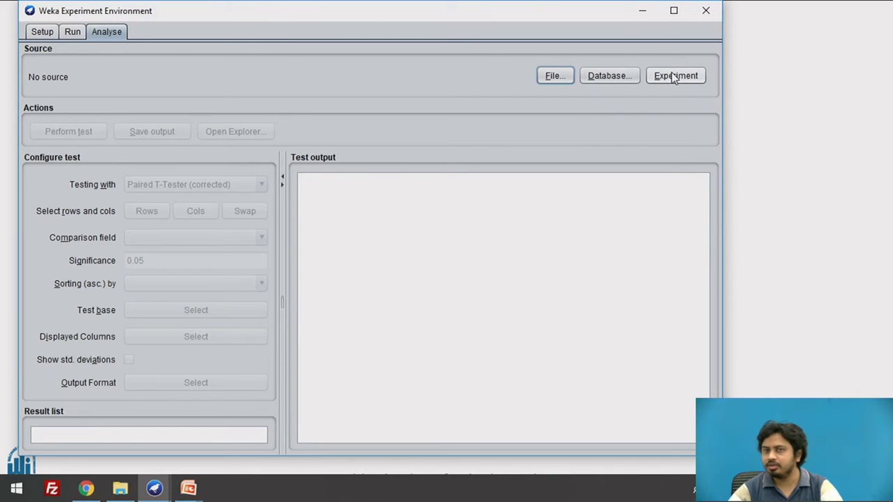
- Load the experiment's 400 results, glancing at the Run log before returning to Analyse
{"action": "left_click", "coordinate": [675, 76]}
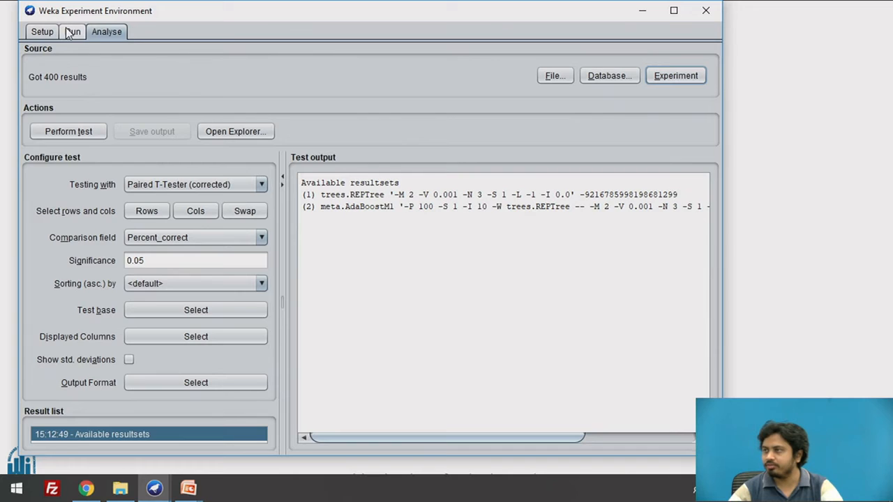
{"action": "left_click", "coordinate": [73, 31]}
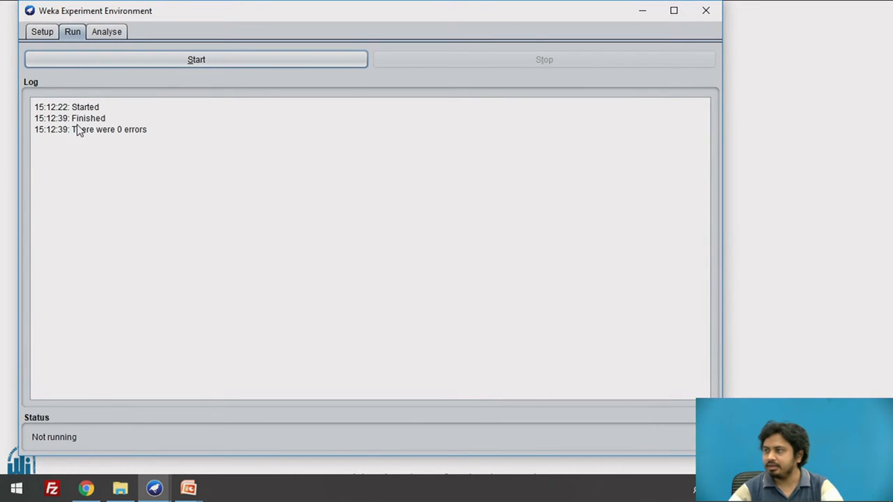
{"action": "left_click", "coordinate": [106, 32]}
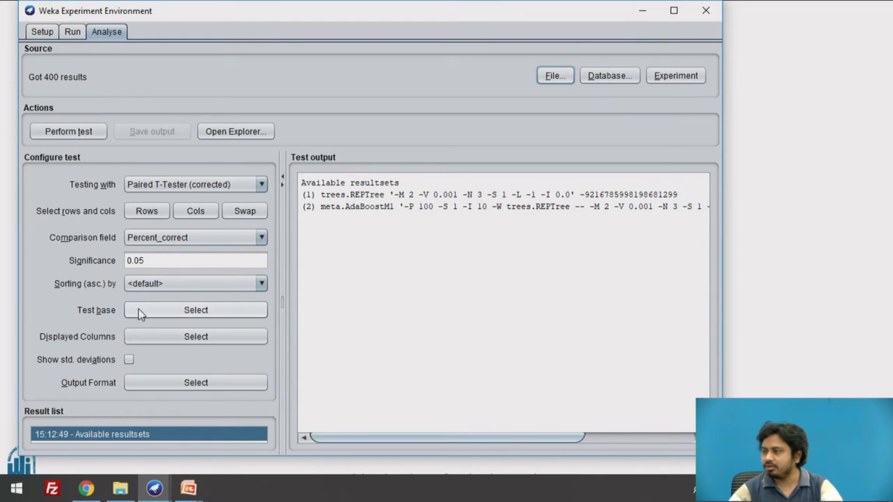
{"action": "mouse_move", "coordinate": [377, 216]}
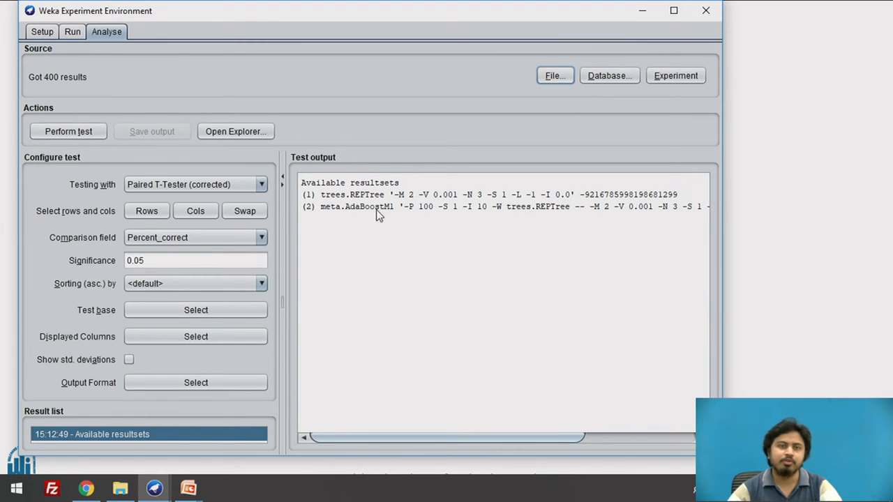
{"action": "mouse_move", "coordinate": [373, 206]}
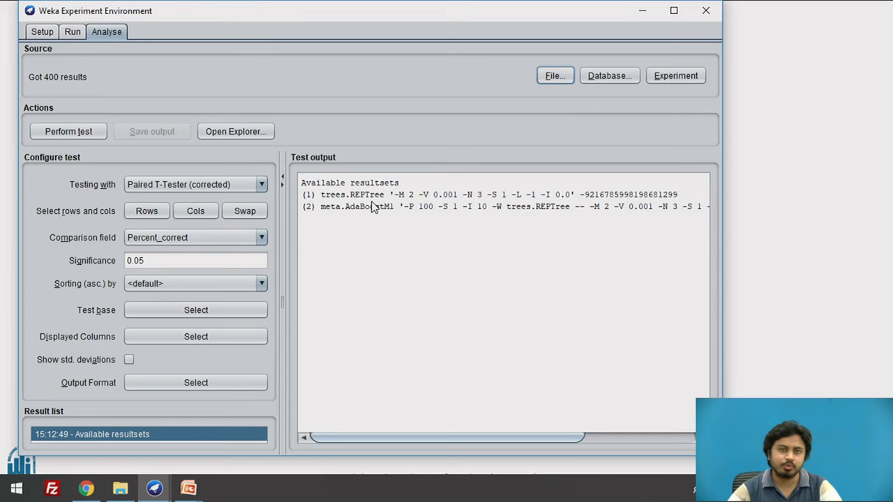
{"action": "mouse_move", "coordinate": [377, 206]}
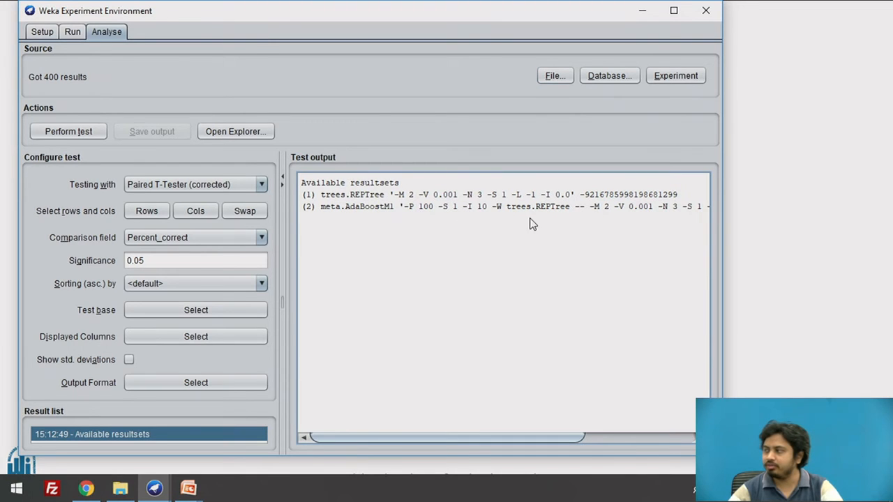
{"action": "mouse_move", "coordinate": [548, 217]}
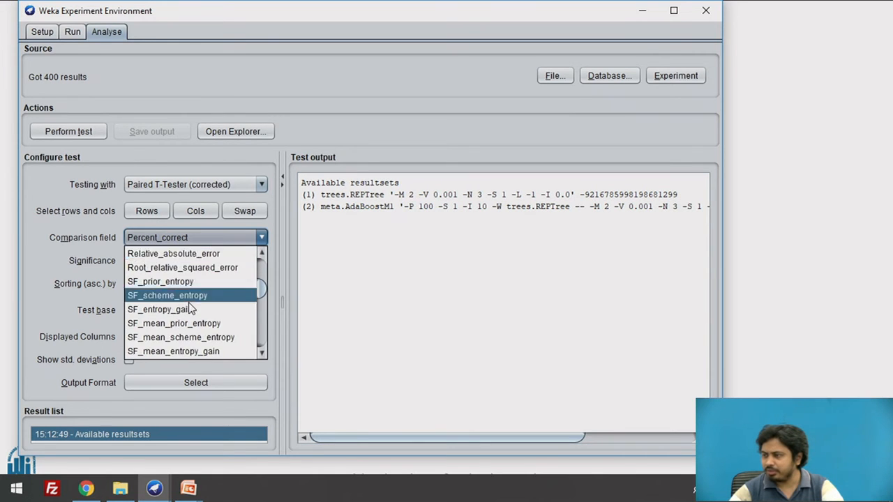
- Run the F_measure t-test comparing AdaBoostM1 with REPTree, then switch windows with Alt+Tab
{"action": "scroll", "scroll_direction": "down", "scroll_amount": 3}
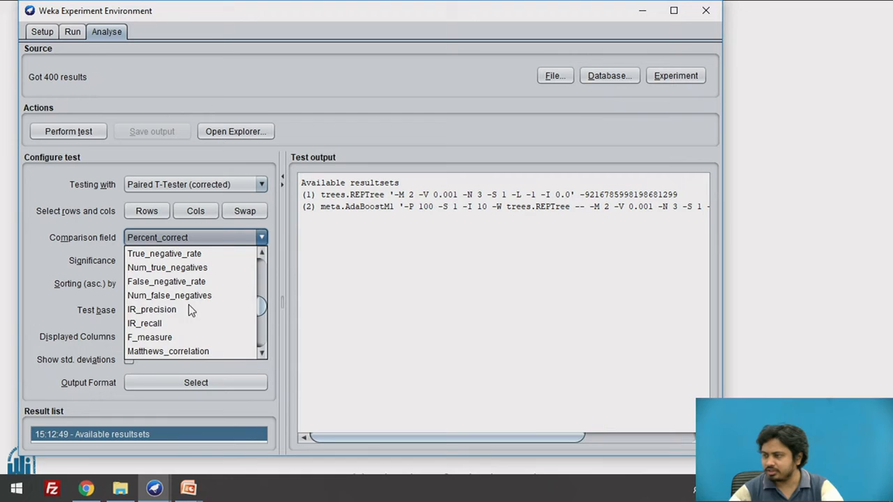
{"action": "left_click", "coordinate": [149, 336]}
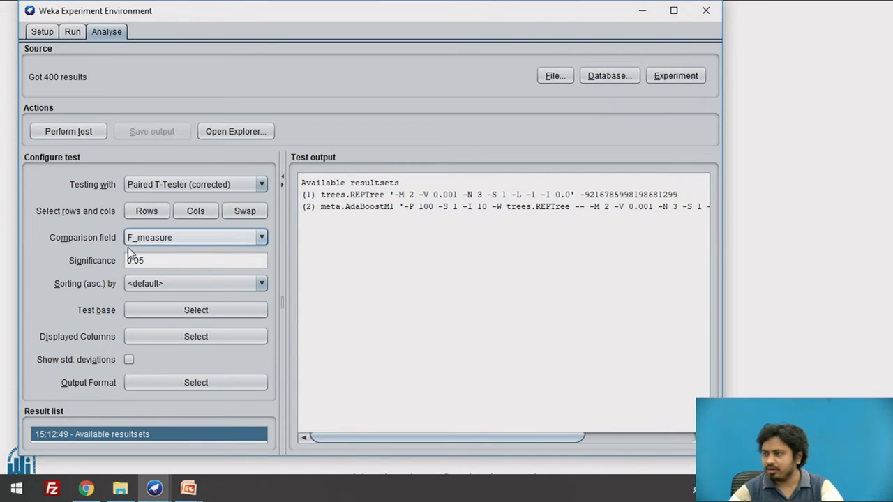
{"action": "left_click", "coordinate": [195, 260]}
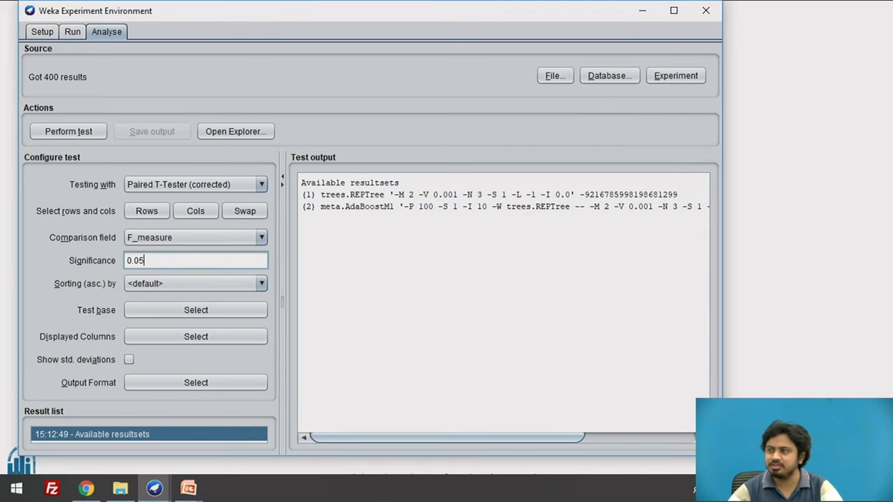
{"action": "mouse_move", "coordinate": [447, 401]}
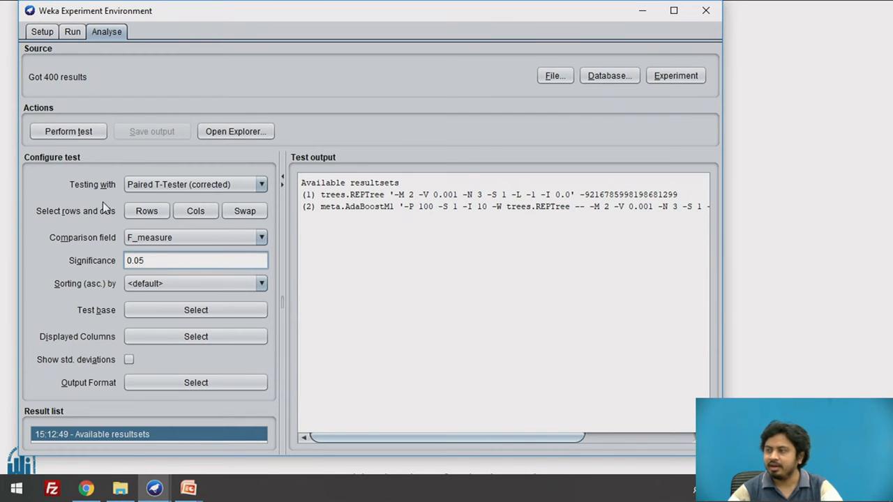
{"action": "left_click", "coordinate": [68, 131]}
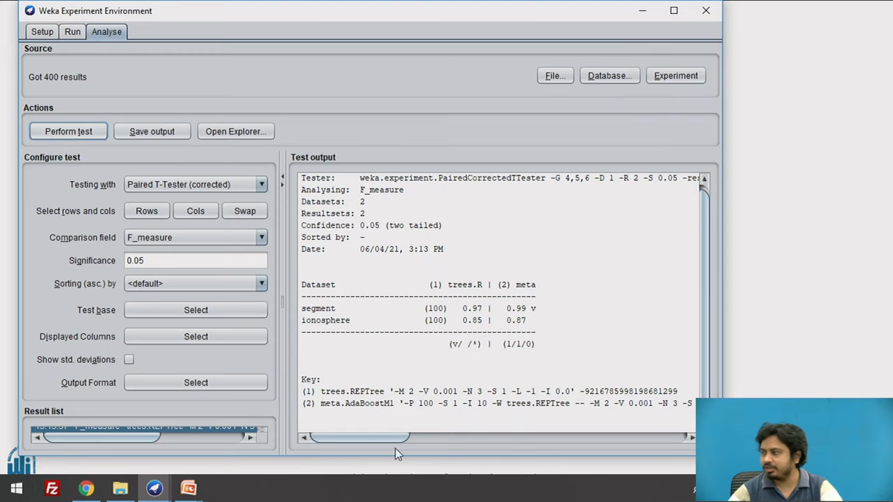
{"action": "mouse_move", "coordinate": [545, 394]}
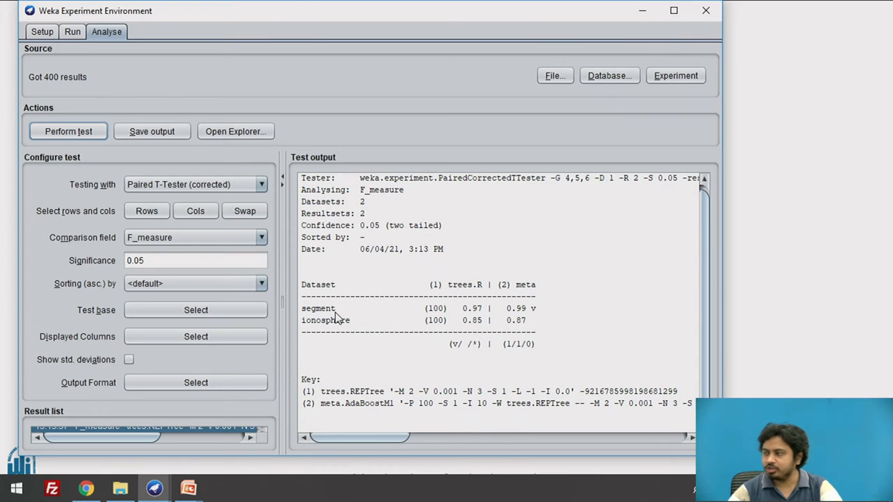
{"action": "mouse_move", "coordinate": [463, 320]}
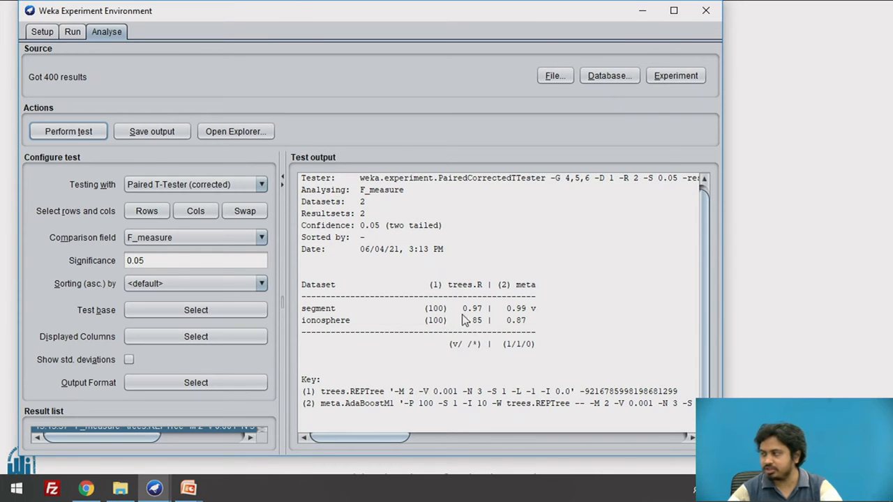
{"action": "mouse_move", "coordinate": [461, 298]}
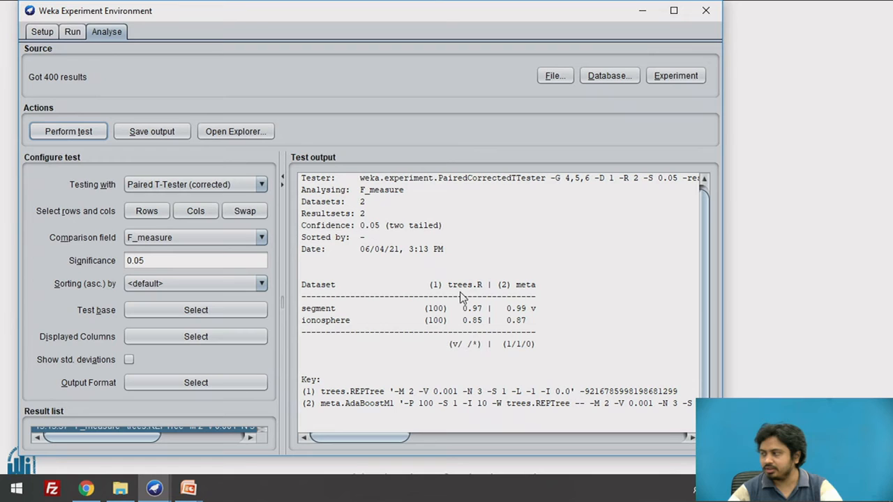
{"action": "mouse_move", "coordinate": [468, 316]}
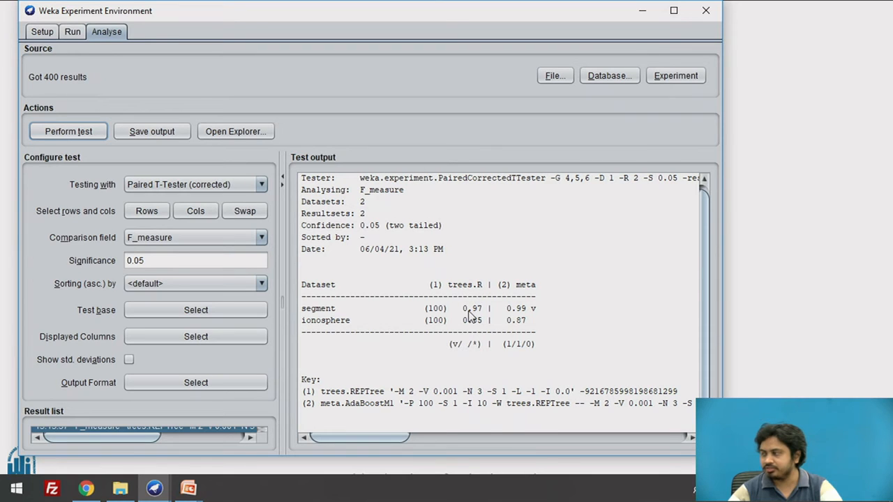
{"action": "mouse_move", "coordinate": [474, 316]}
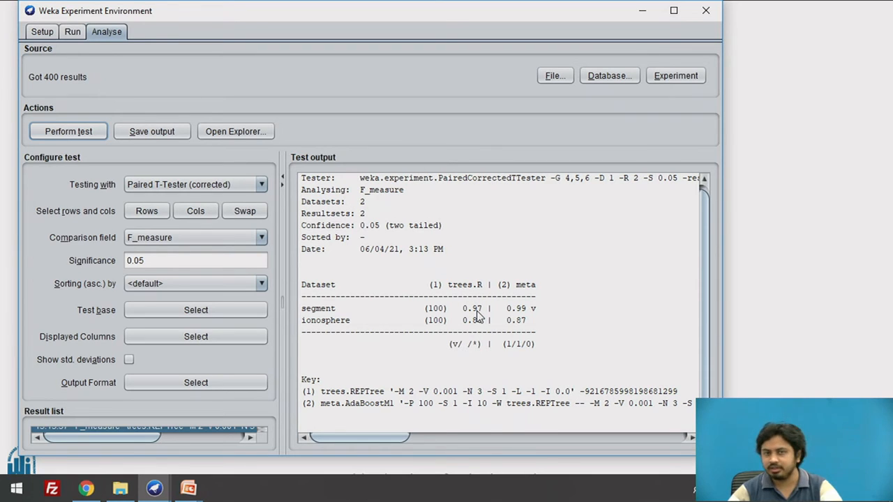
{"action": "mouse_move", "coordinate": [515, 317]}
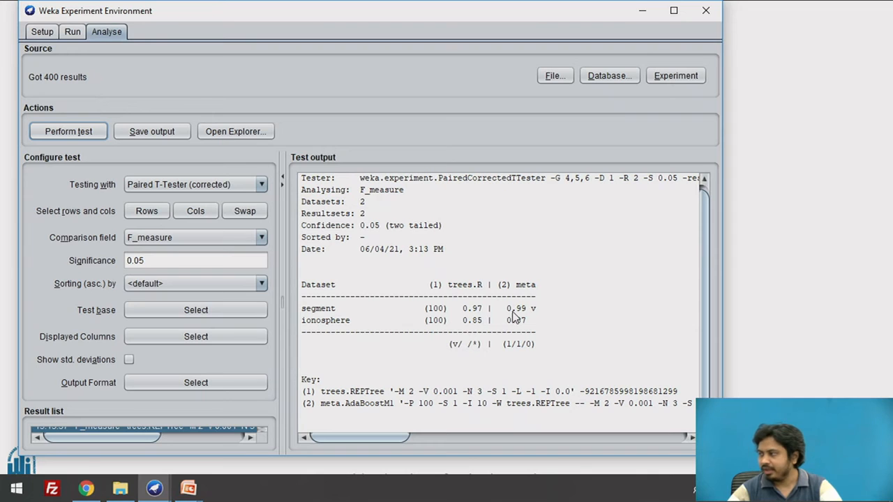
{"action": "mouse_move", "coordinate": [531, 312]}
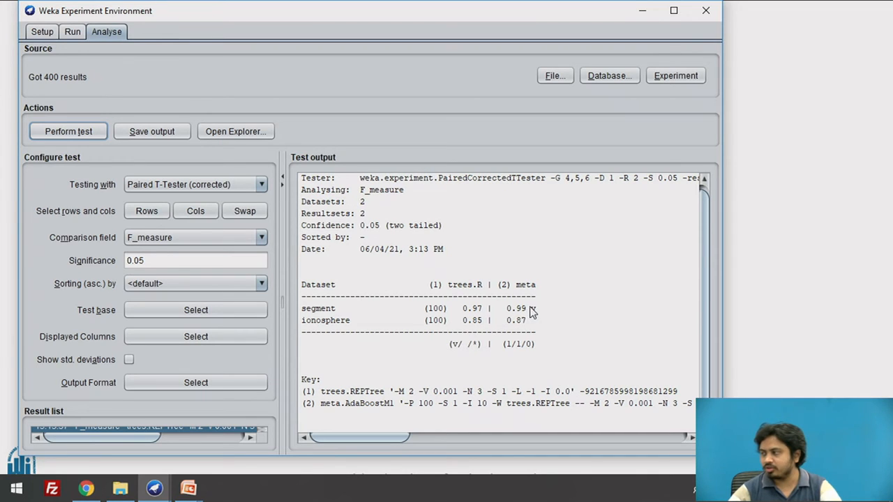
{"action": "mouse_move", "coordinate": [525, 315]}
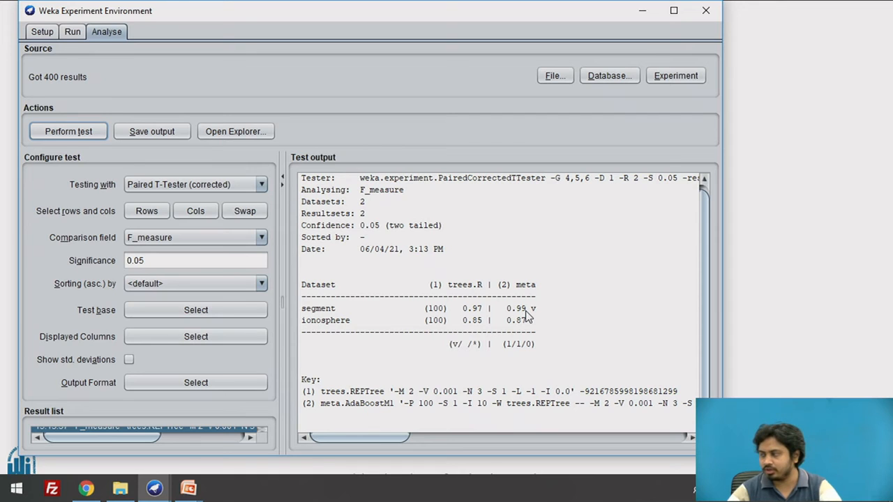
{"action": "mouse_move", "coordinate": [329, 326]}
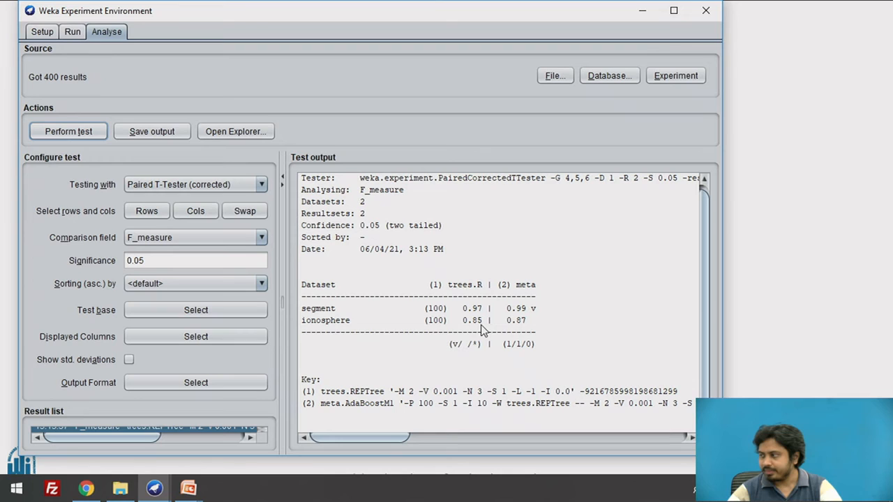
{"action": "mouse_move", "coordinate": [476, 323]}
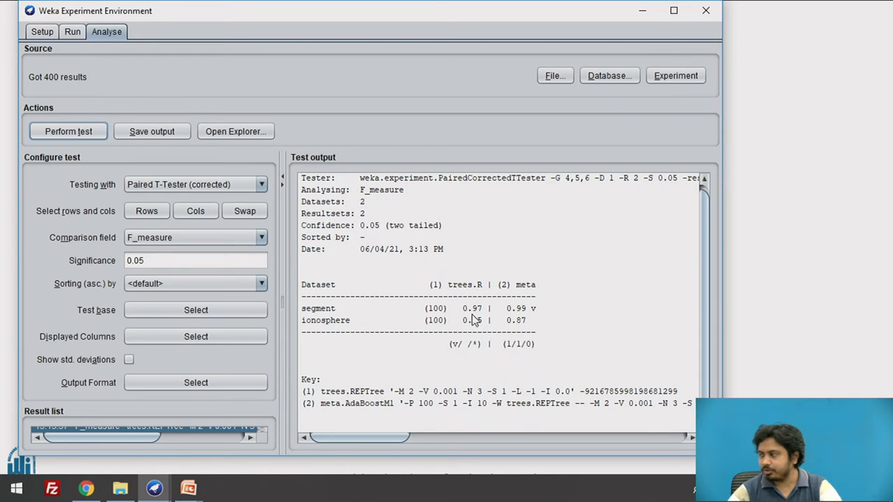
{"action": "mouse_move", "coordinate": [516, 326]}
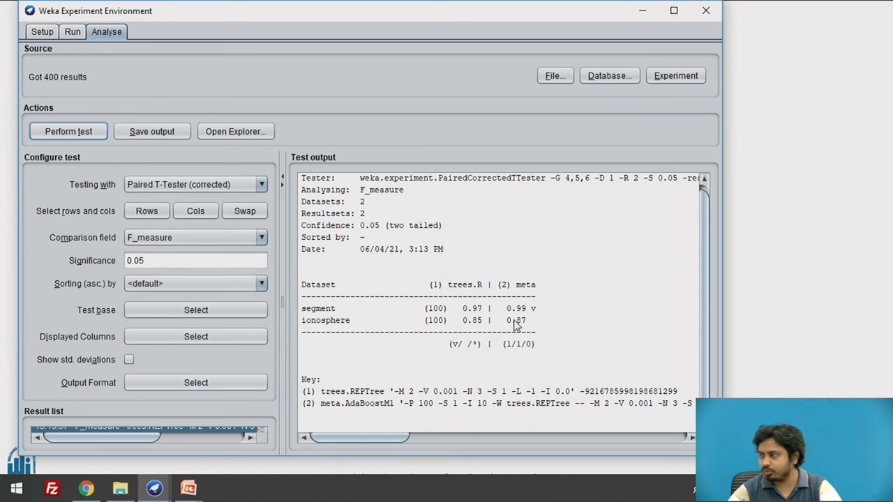
{"action": "mouse_move", "coordinate": [452, 357]}
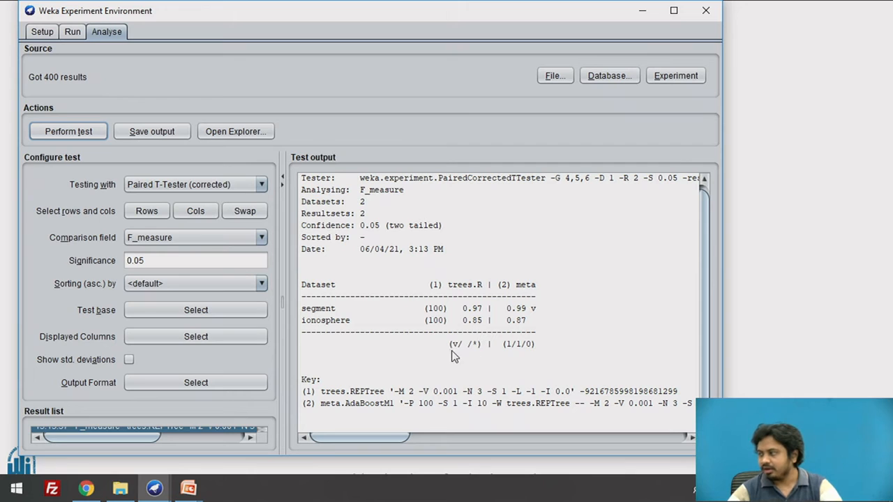
{"action": "mouse_move", "coordinate": [354, 302]}
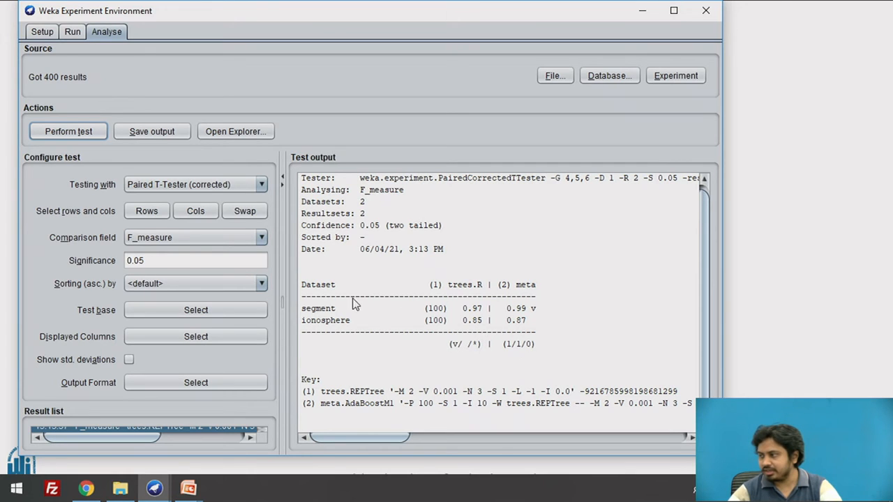
{"action": "mouse_move", "coordinate": [530, 320]}
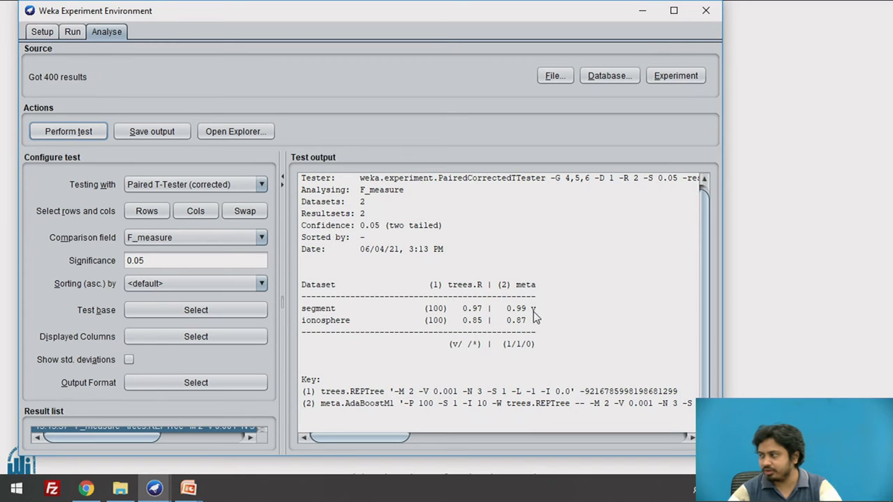
{"action": "mouse_move", "coordinate": [502, 313]}
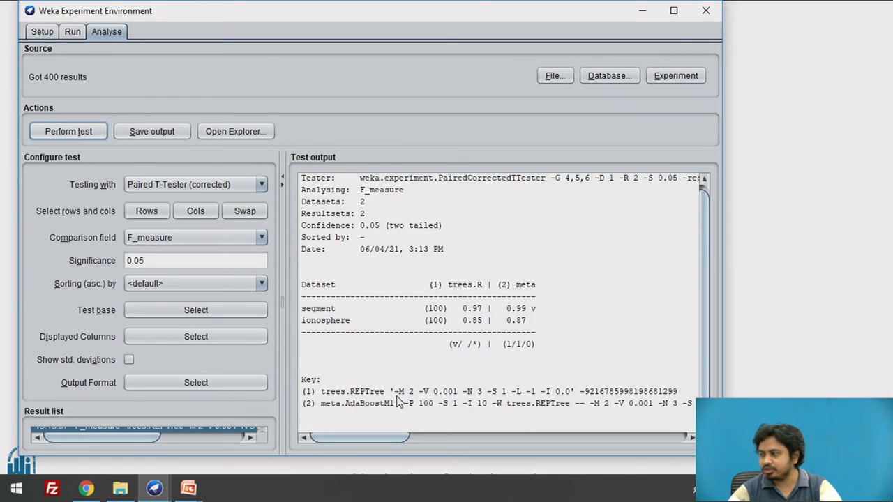
{"action": "mouse_move", "coordinate": [373, 399]}
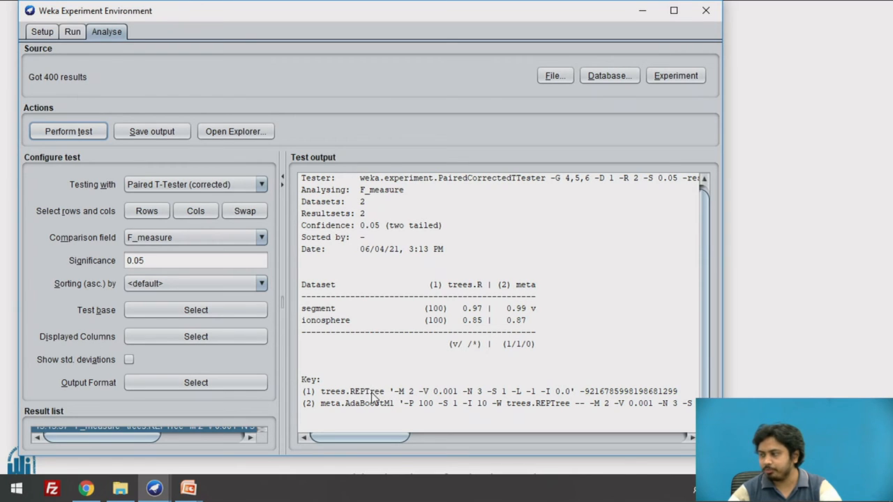
{"action": "mouse_move", "coordinate": [382, 398]}
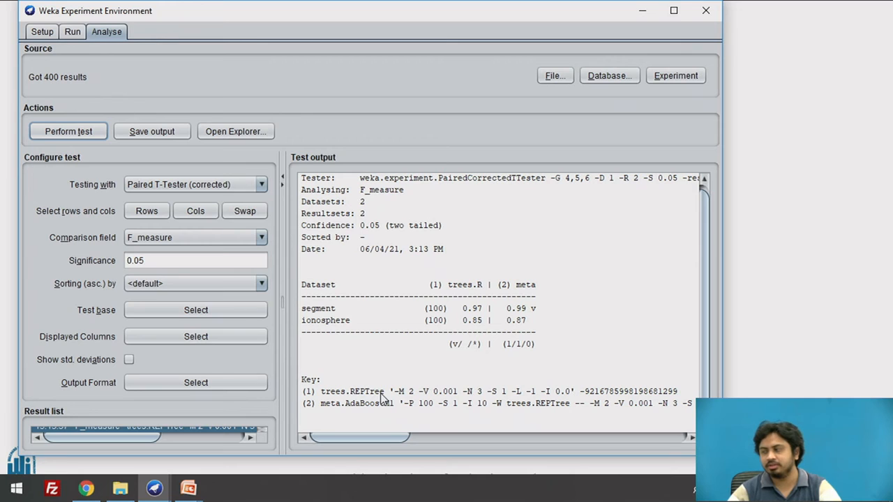
{"action": "mouse_move", "coordinate": [525, 316]}
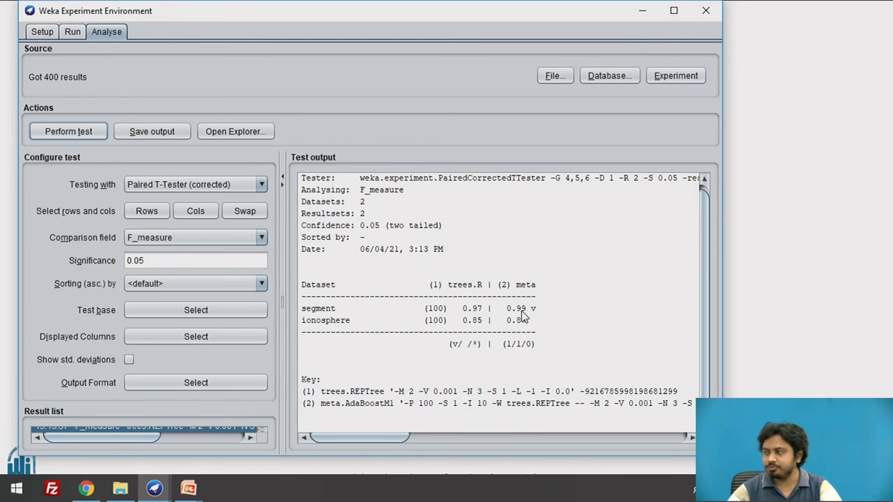
{"action": "mouse_move", "coordinate": [468, 311]}
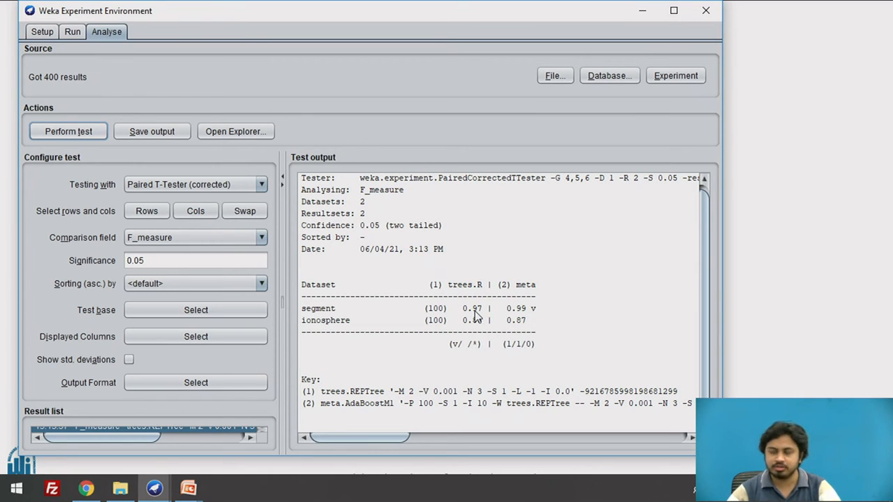
{"action": "mouse_move", "coordinate": [528, 315]}
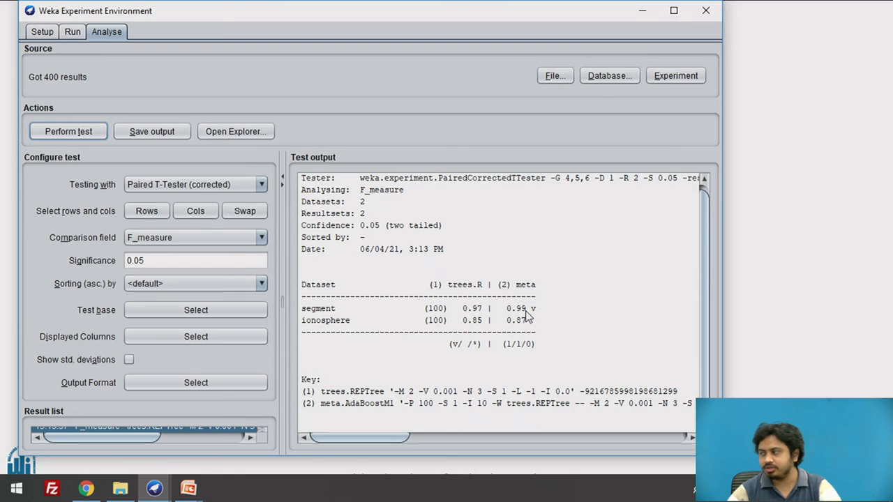
{"action": "mouse_move", "coordinate": [536, 317]}
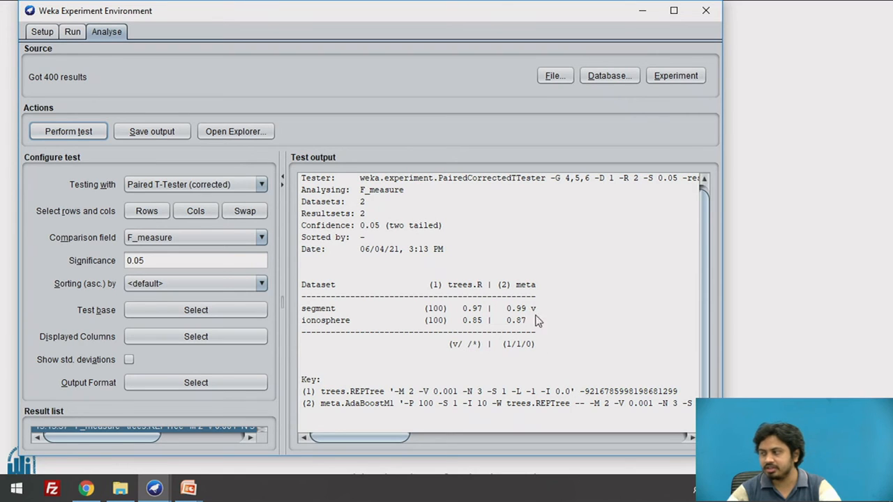
{"action": "mouse_move", "coordinate": [153, 173]}
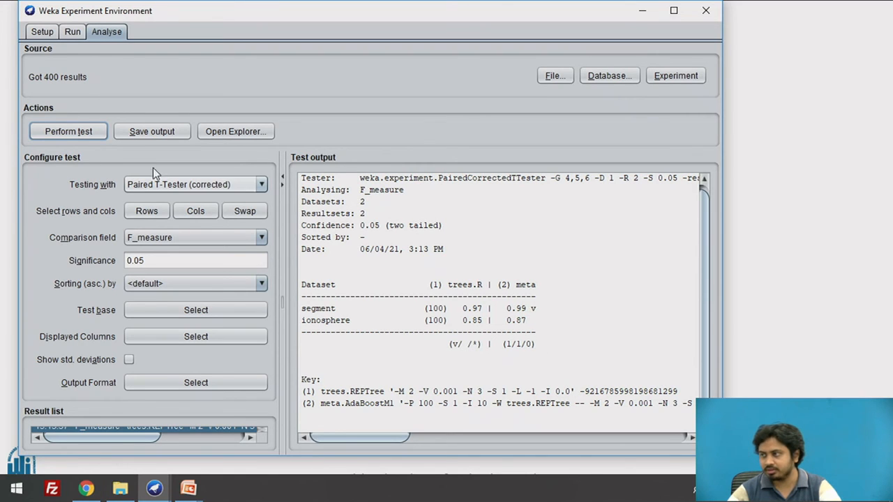
{"action": "mouse_move", "coordinate": [619, 358]}
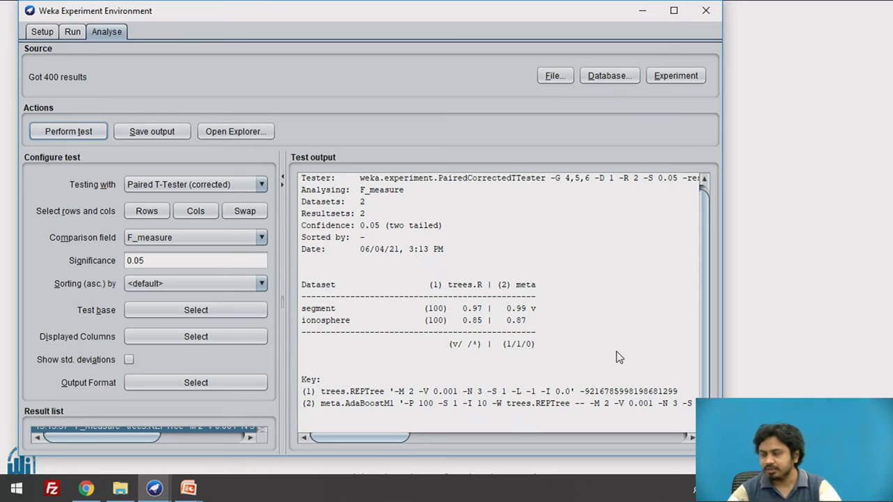
{"action": "mouse_move", "coordinate": [553, 267]}
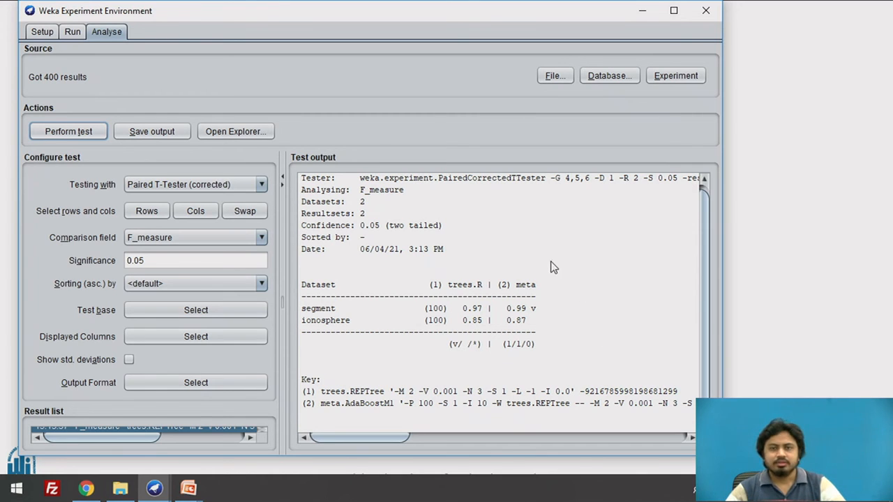
{"action": "mouse_move", "coordinate": [553, 301]}
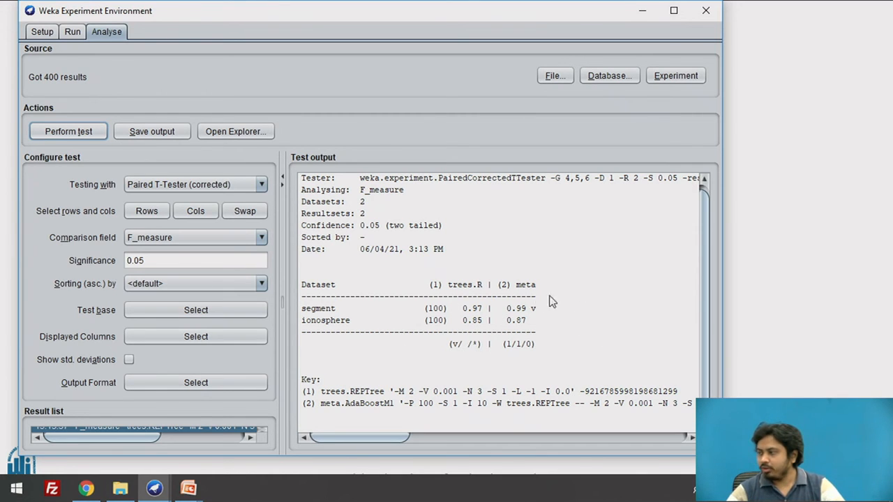
{"action": "mouse_move", "coordinate": [581, 410]}
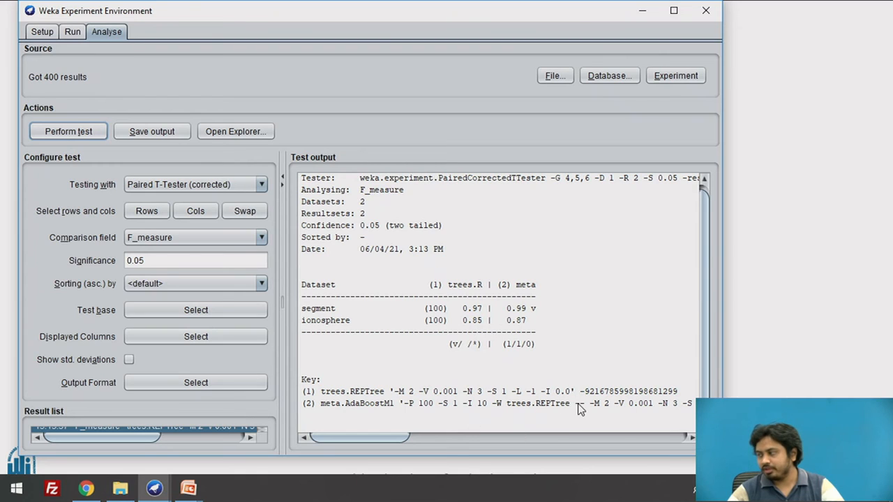
{"action": "mouse_move", "coordinate": [360, 410]}
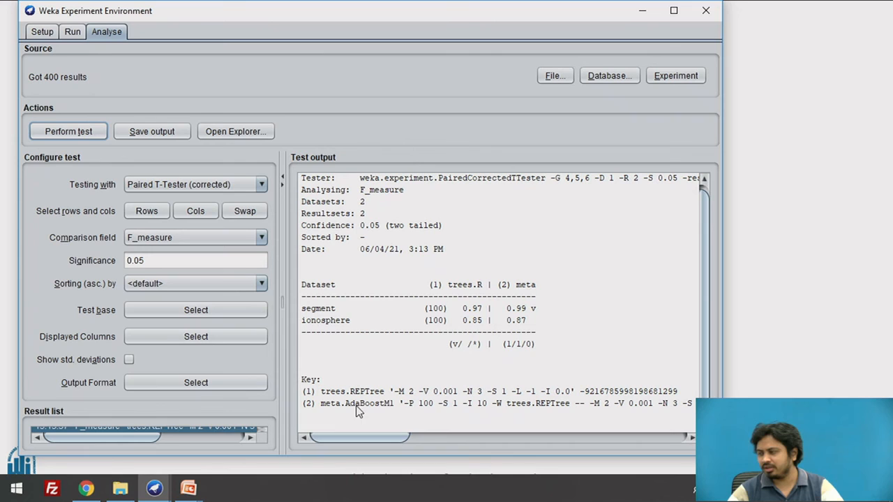
{"action": "mouse_move", "coordinate": [352, 415]}
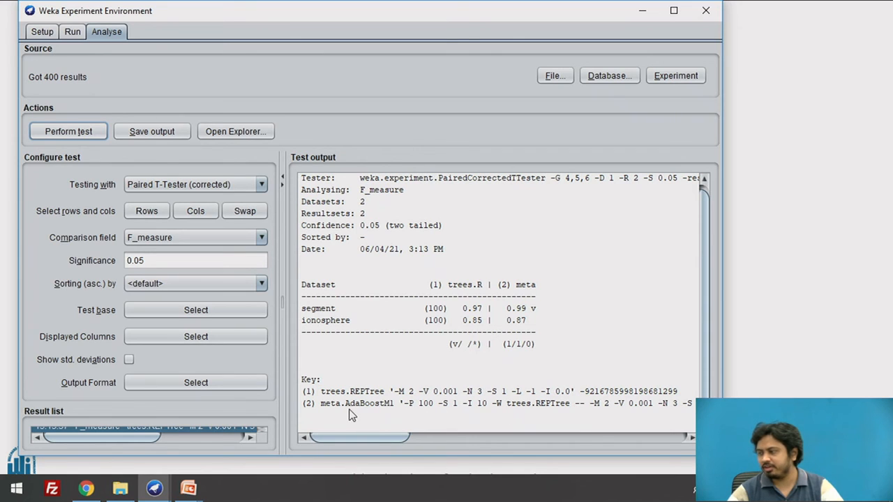
{"action": "mouse_move", "coordinate": [370, 411]}
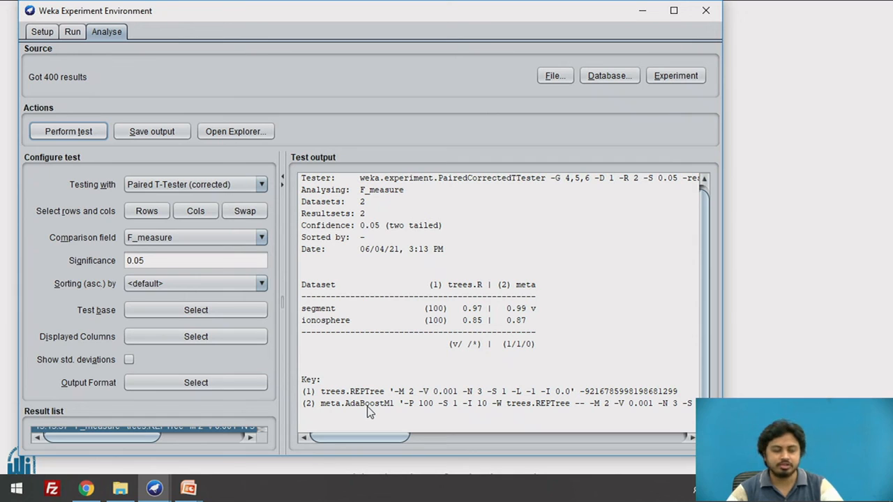
{"action": "mouse_move", "coordinate": [481, 390]}
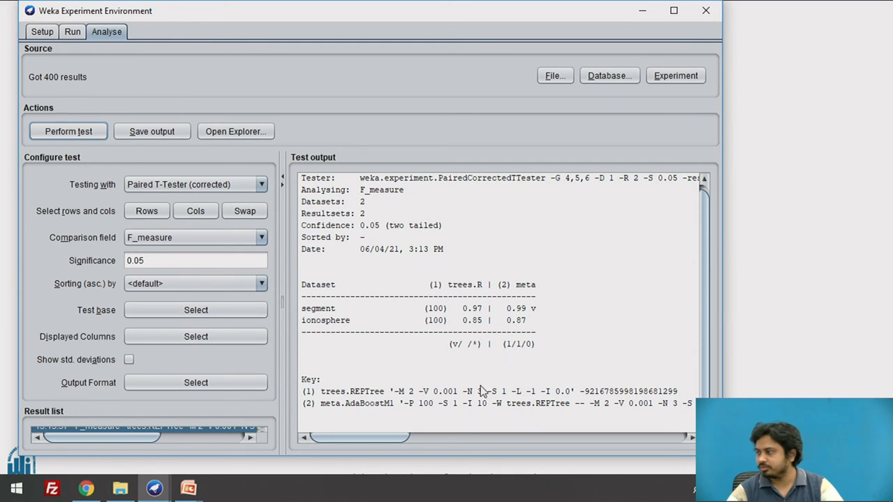
{"action": "mouse_move", "coordinate": [420, 196]}
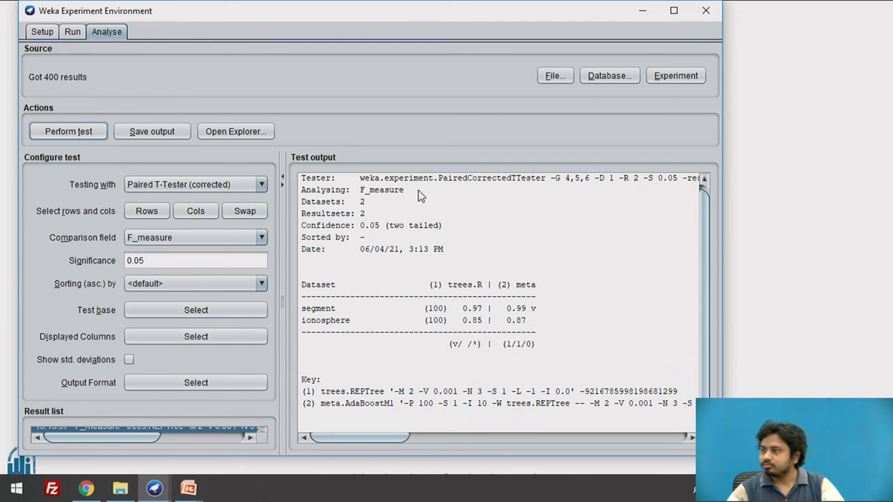
{"action": "mouse_move", "coordinate": [257, 297]}
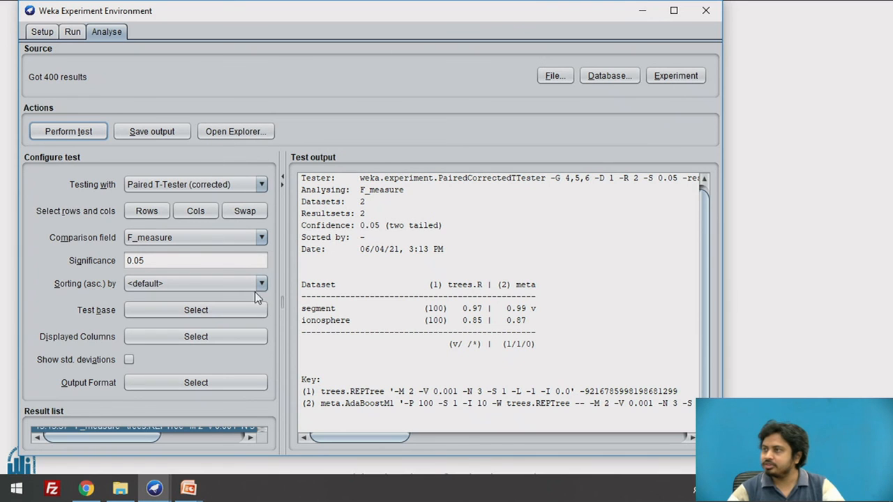
{"action": "key", "text": "alt+tab"}
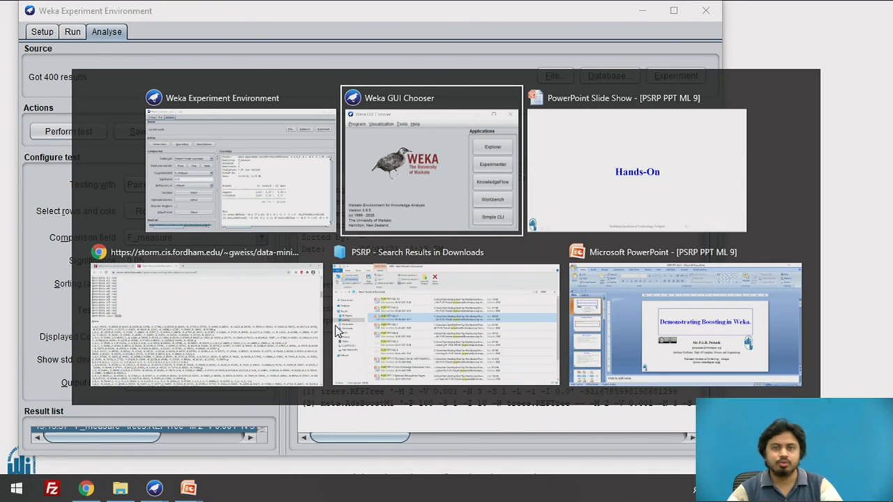